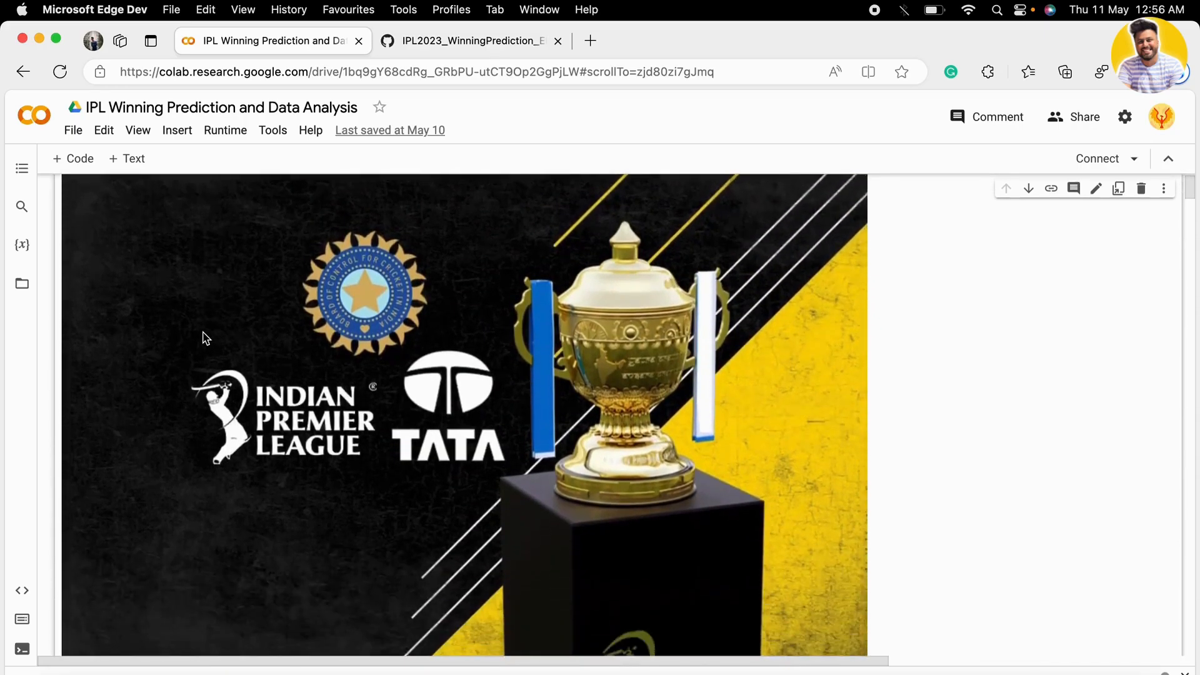
{"action": "scroll", "scroll_direction": "down", "scroll_amount": 3}
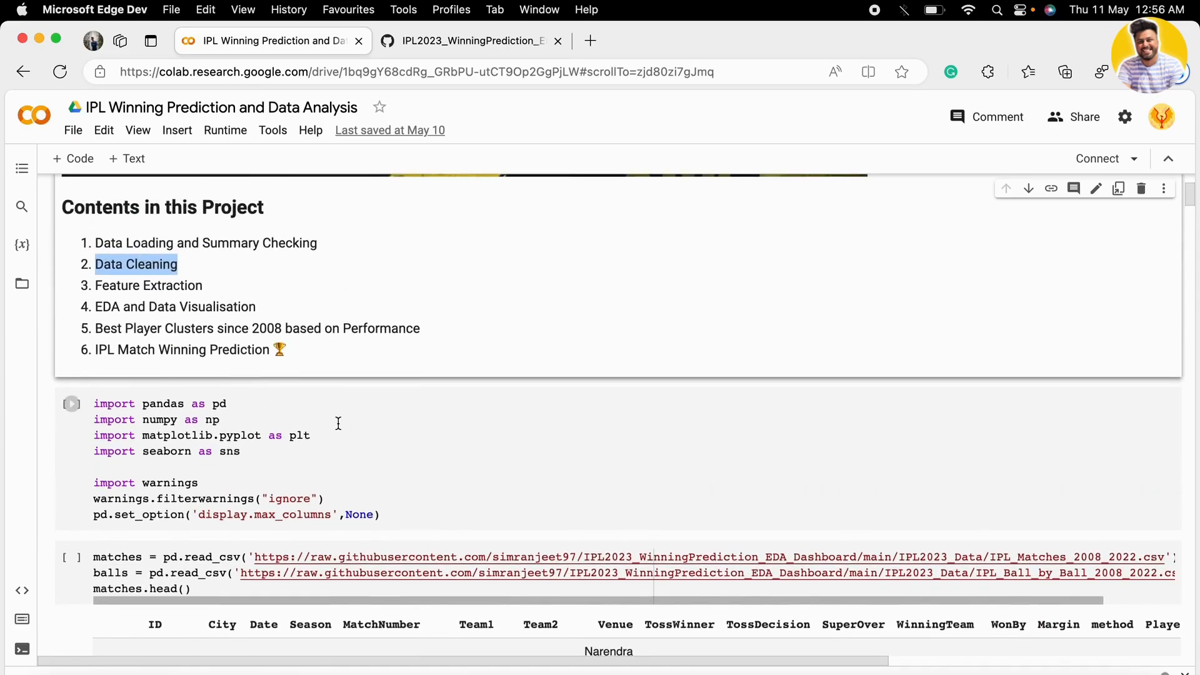
{"action": "scroll", "scroll_direction": "down", "scroll_amount": 3}
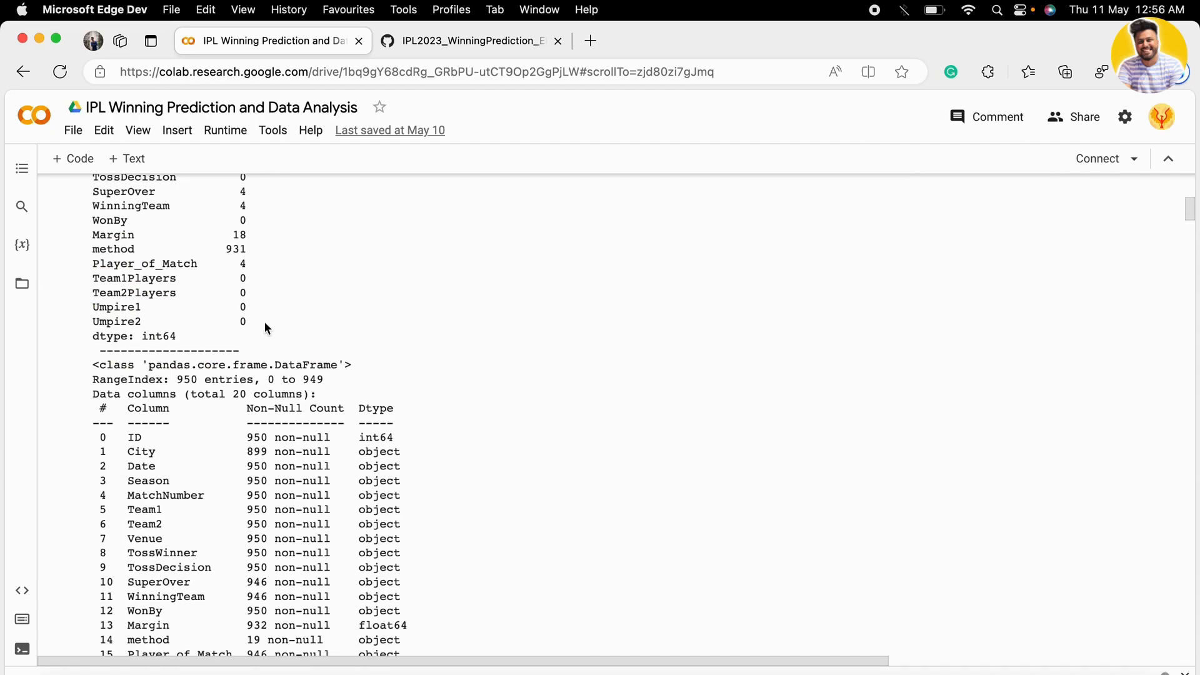
{"action": "scroll", "scroll_direction": "down", "scroll_amount": 3}
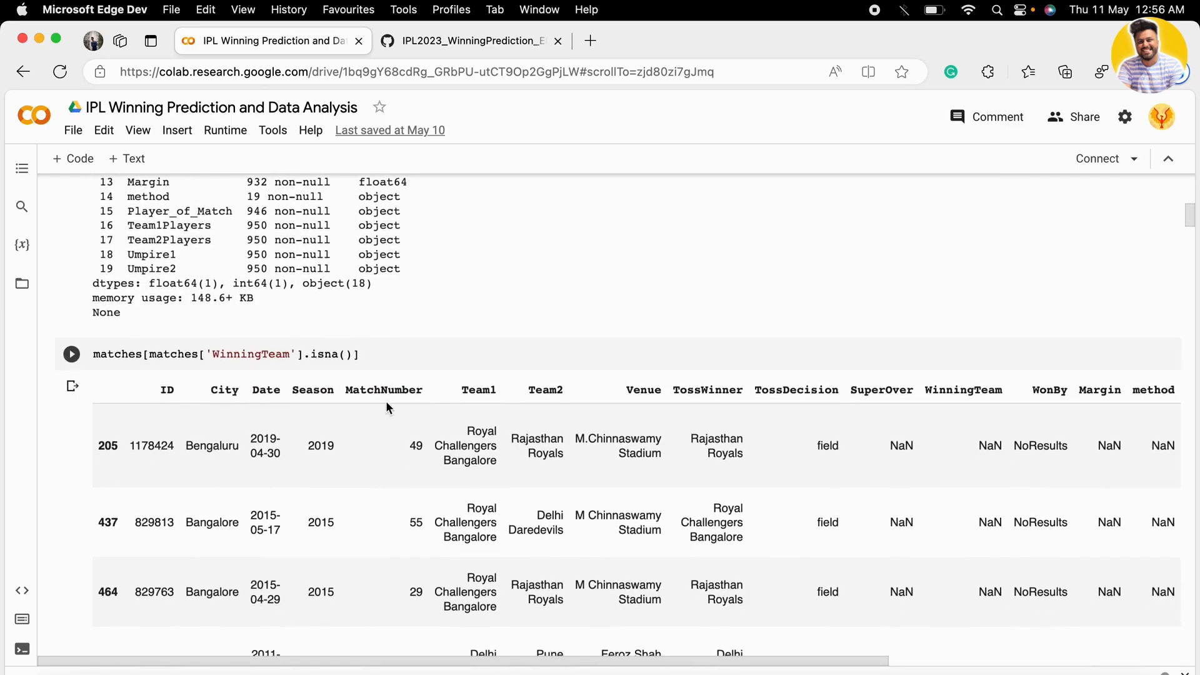
{"action": "scroll", "scroll_direction": "down", "scroll_amount": 3}
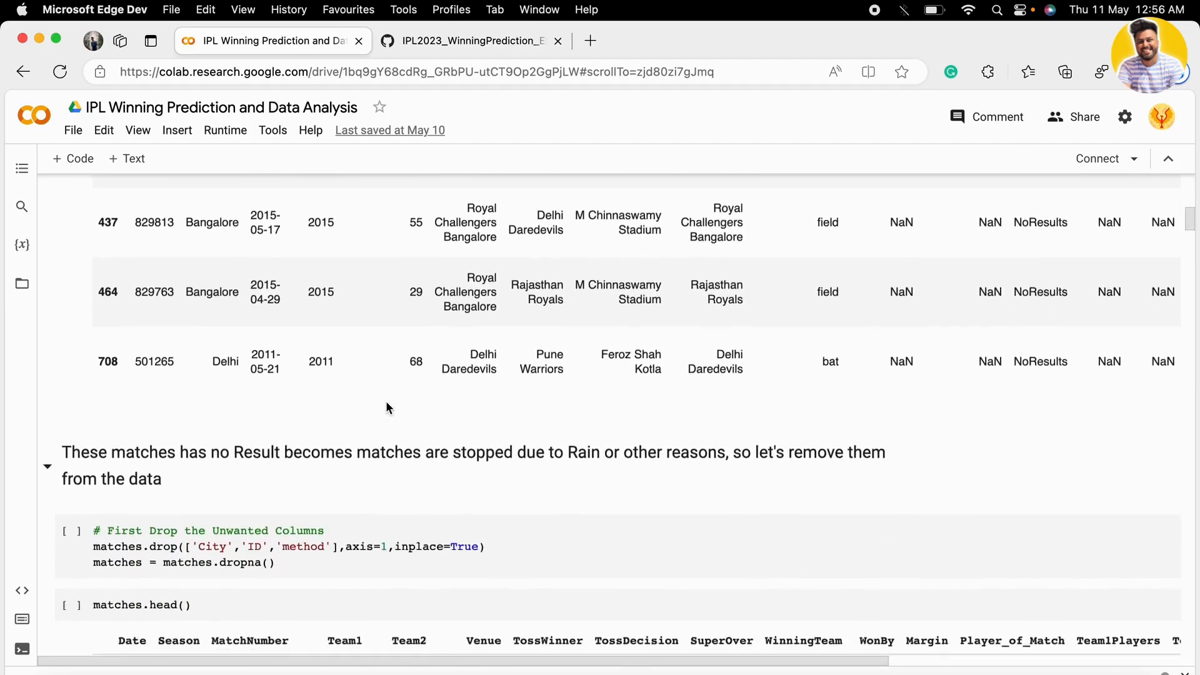
{"action": "scroll", "scroll_direction": "down", "scroll_amount": 3}
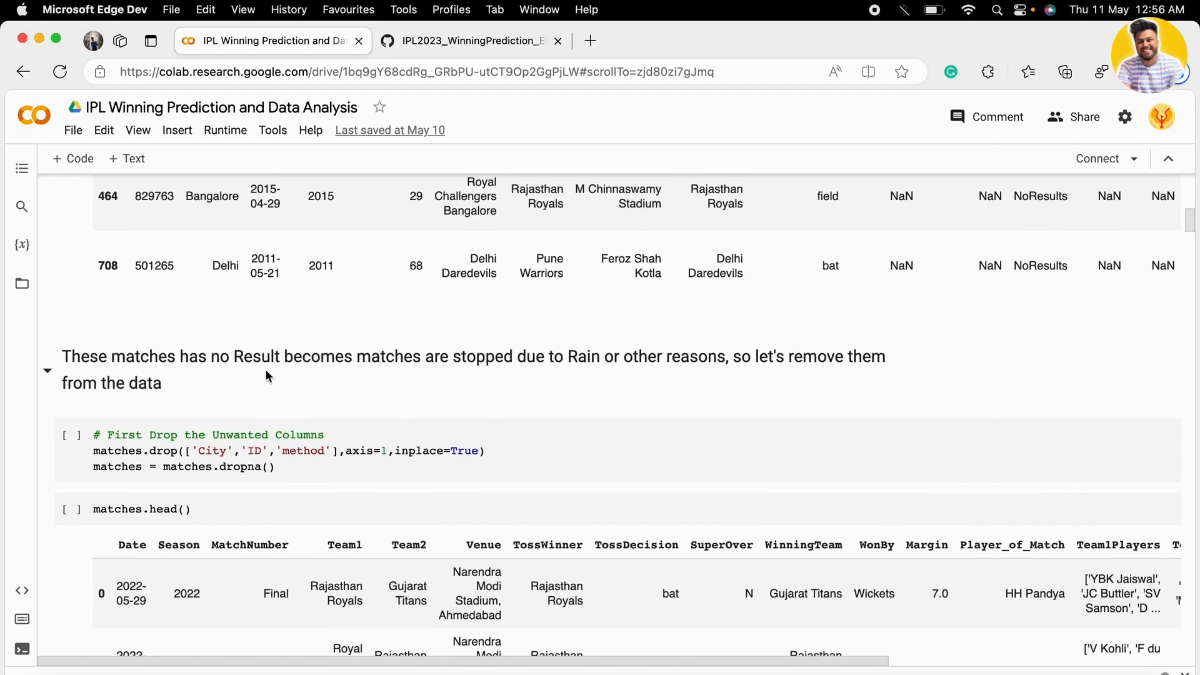
{"action": "right_click", "coordinate": [268, 375]}
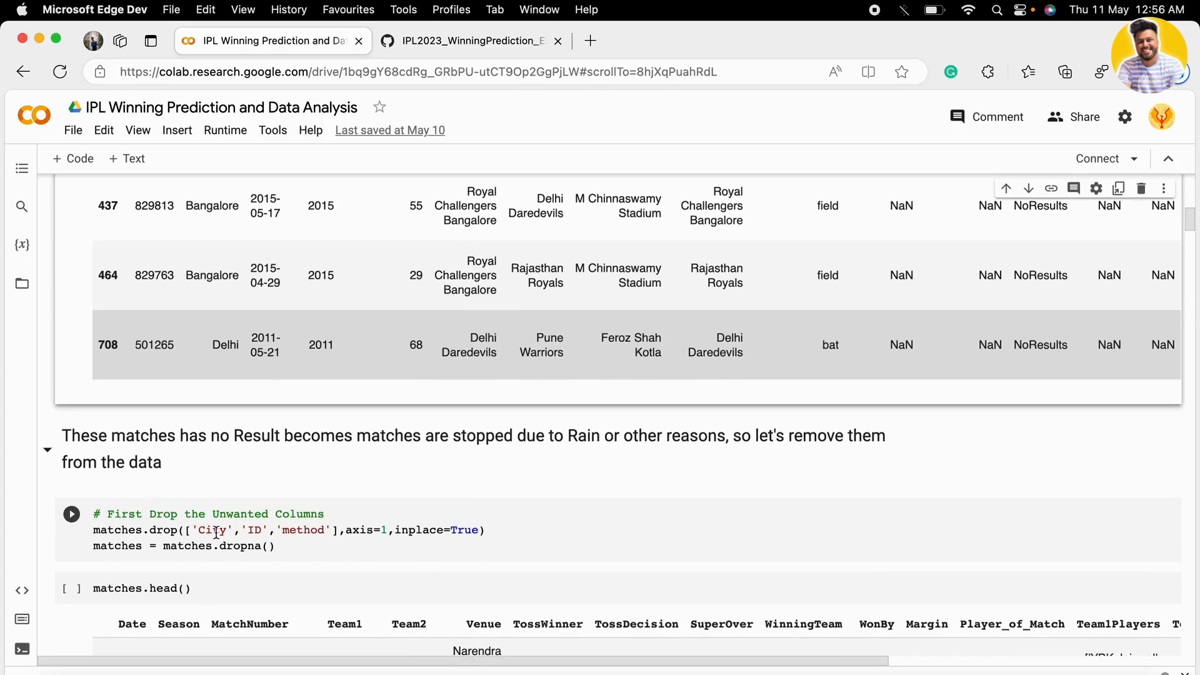
{"action": "double_click", "coordinate": [214, 530]}
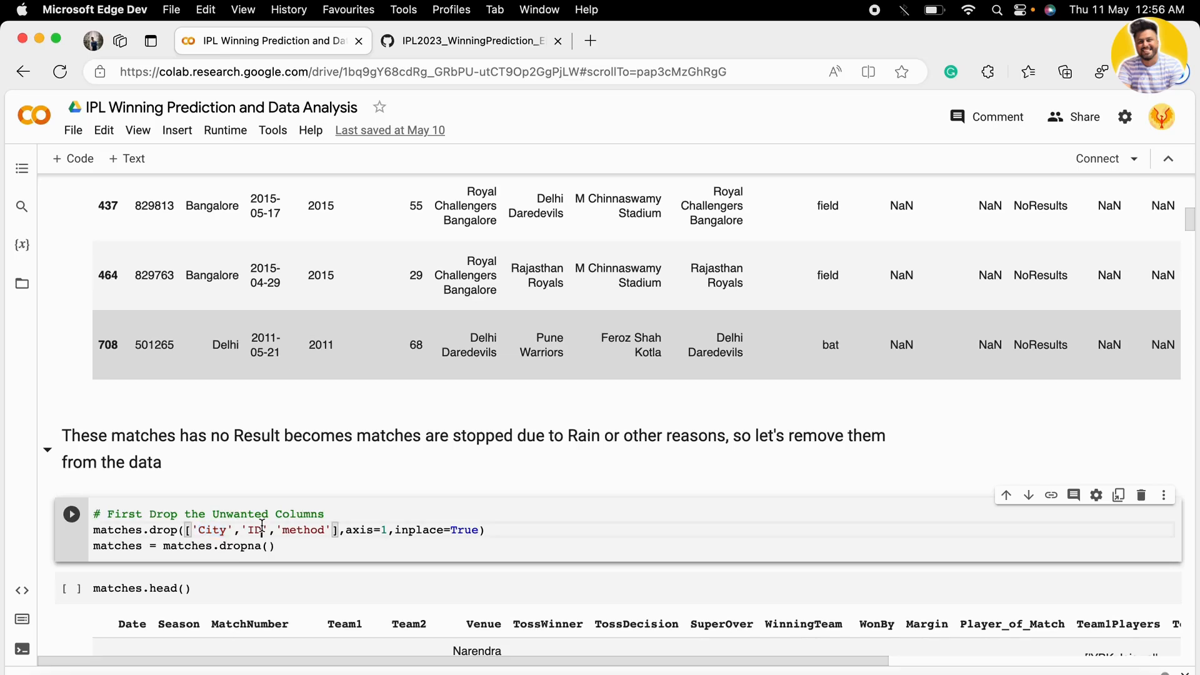
{"action": "double_click", "coordinate": [302, 530]}
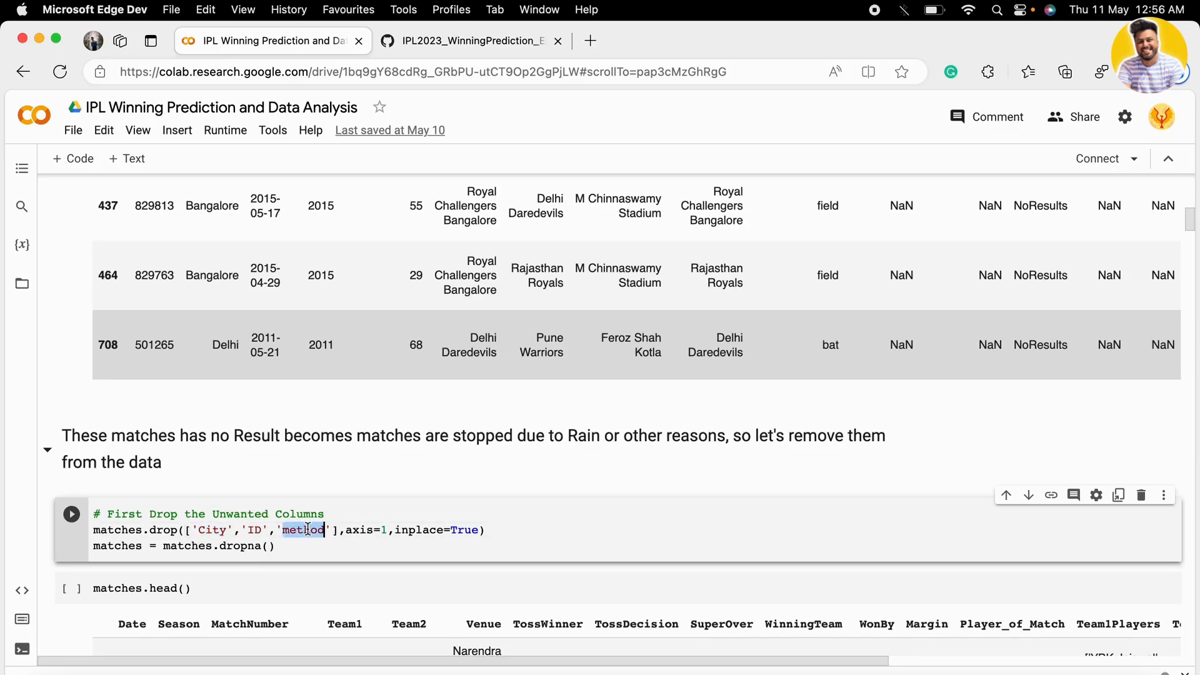
{"action": "scroll", "scroll_direction": "down", "scroll_amount": 3}
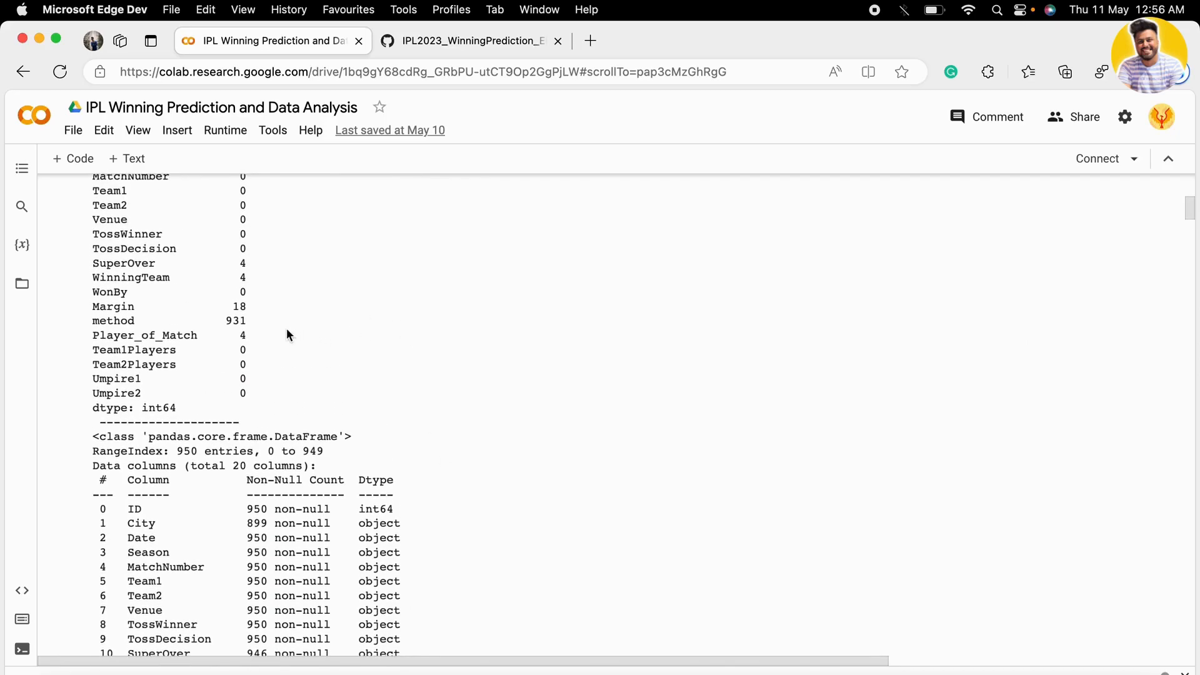
{"action": "double_click", "coordinate": [236, 322]}
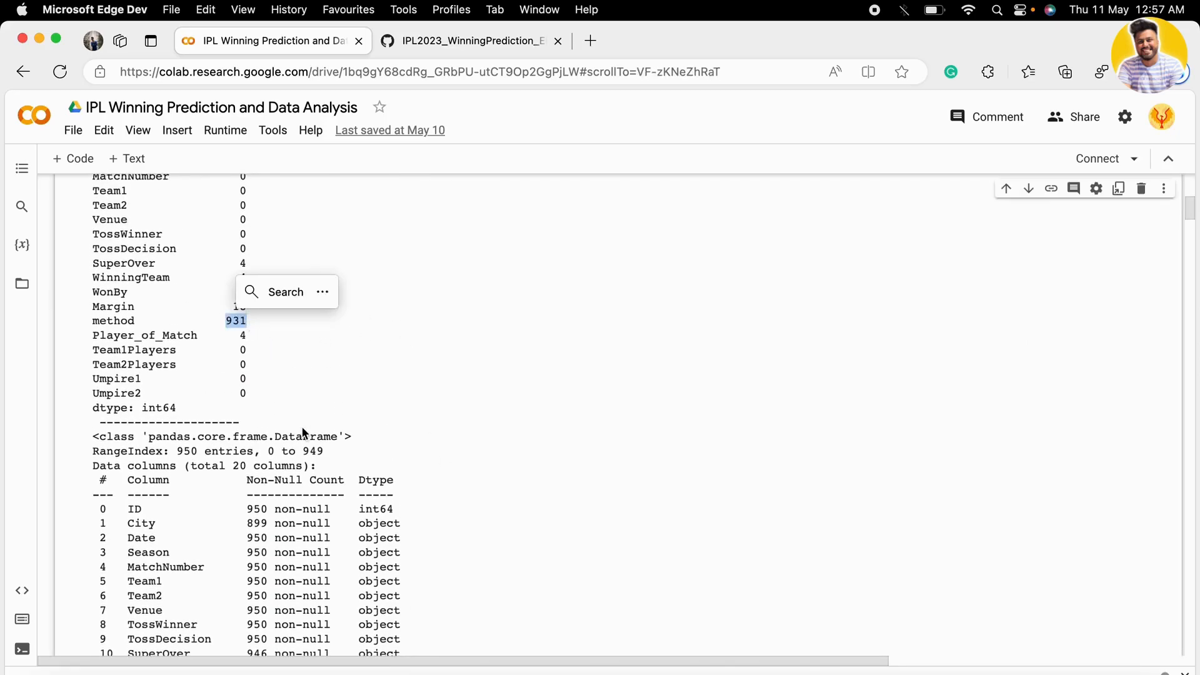
{"action": "scroll", "scroll_direction": "down", "scroll_amount": 3}
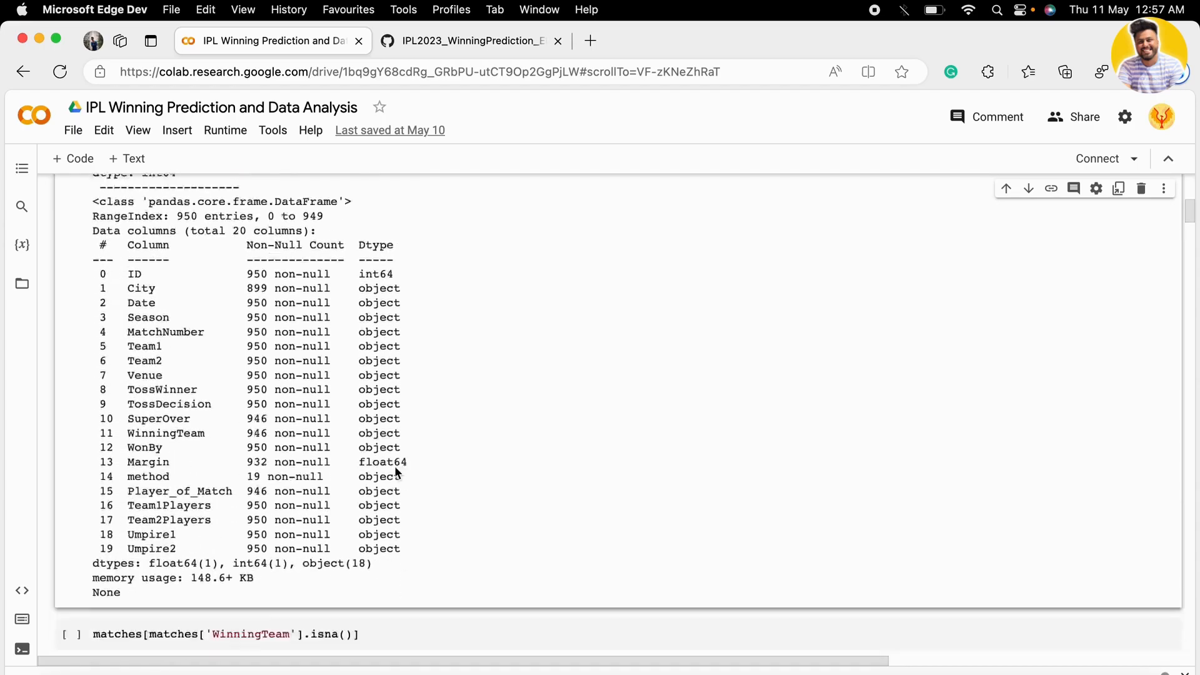
{"action": "scroll", "scroll_direction": "down", "scroll_amount": 3}
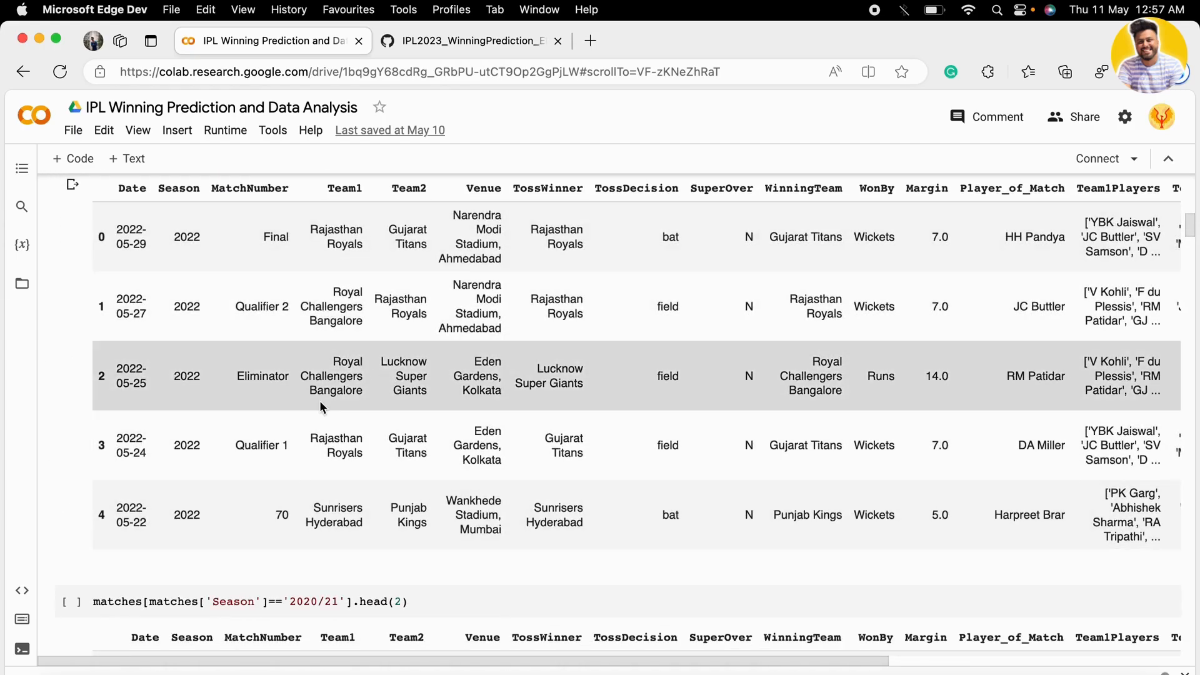
{"action": "scroll", "scroll_direction": "down", "scroll_amount": 3}
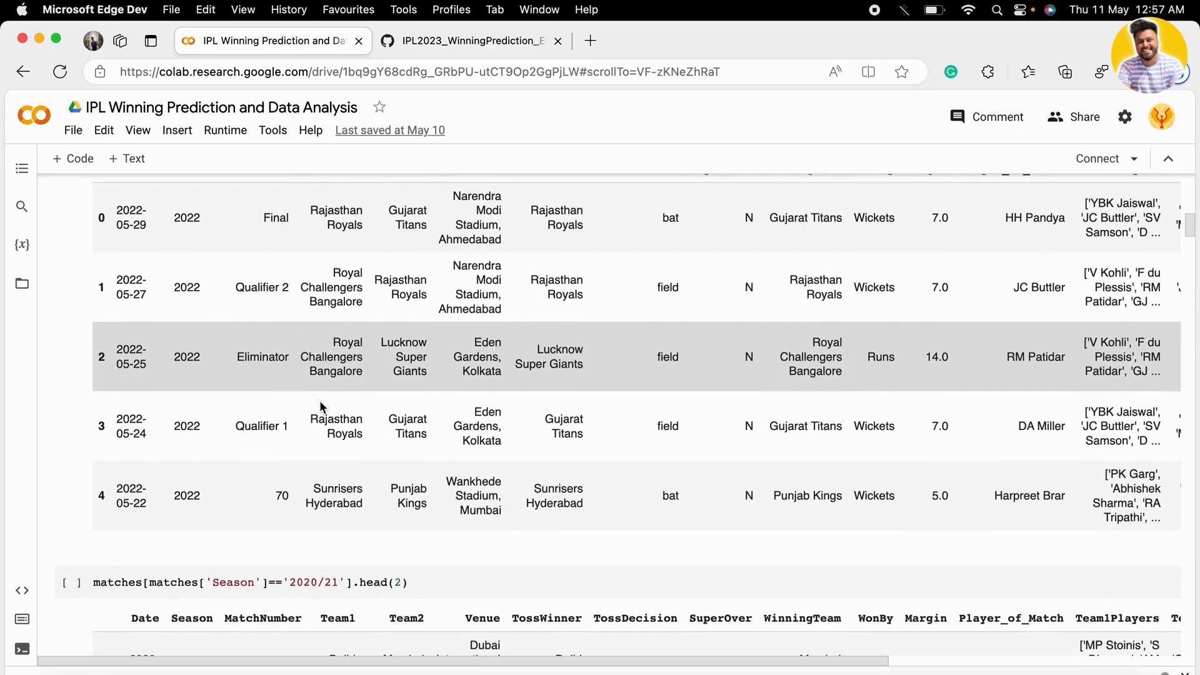
{"action": "scroll", "scroll_direction": "down", "scroll_amount": 3}
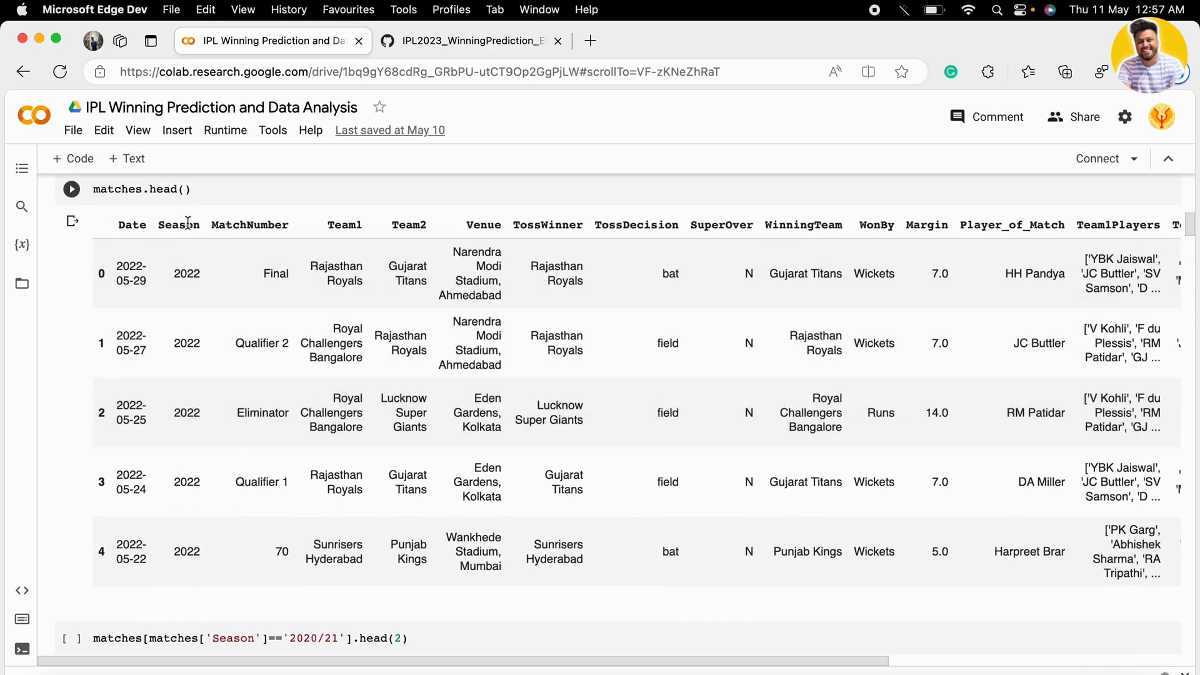
{"action": "scroll", "scroll_direction": "down", "scroll_amount": 3}
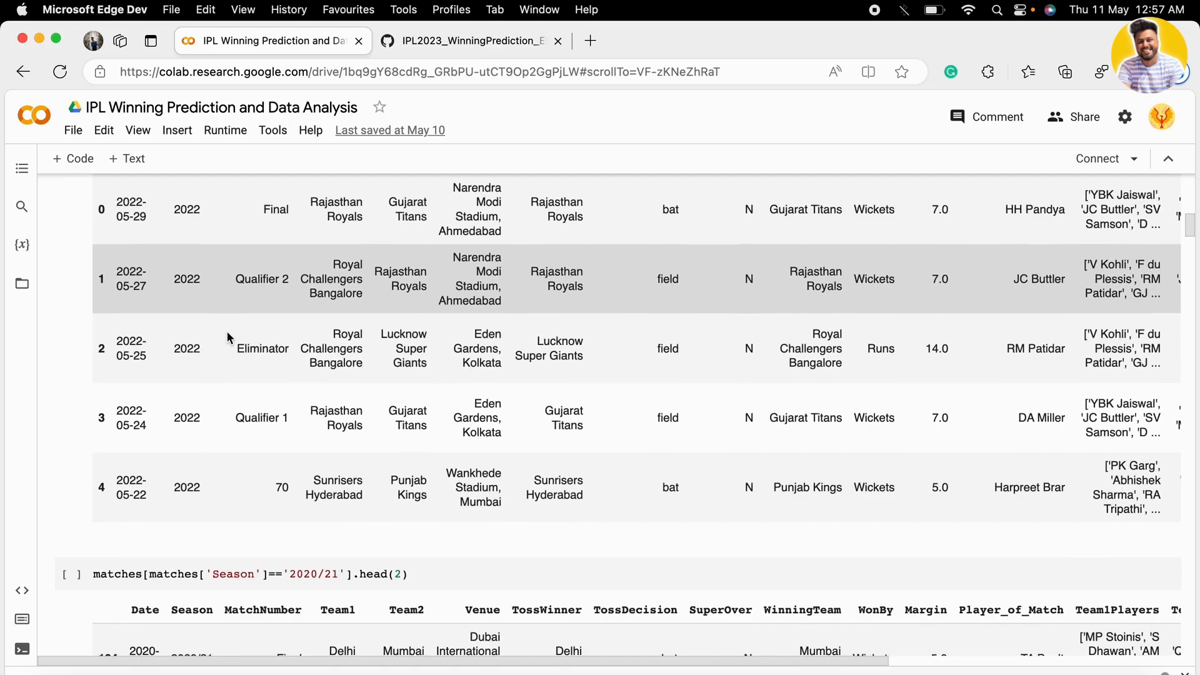
{"action": "scroll", "scroll_direction": "down", "scroll_amount": 3}
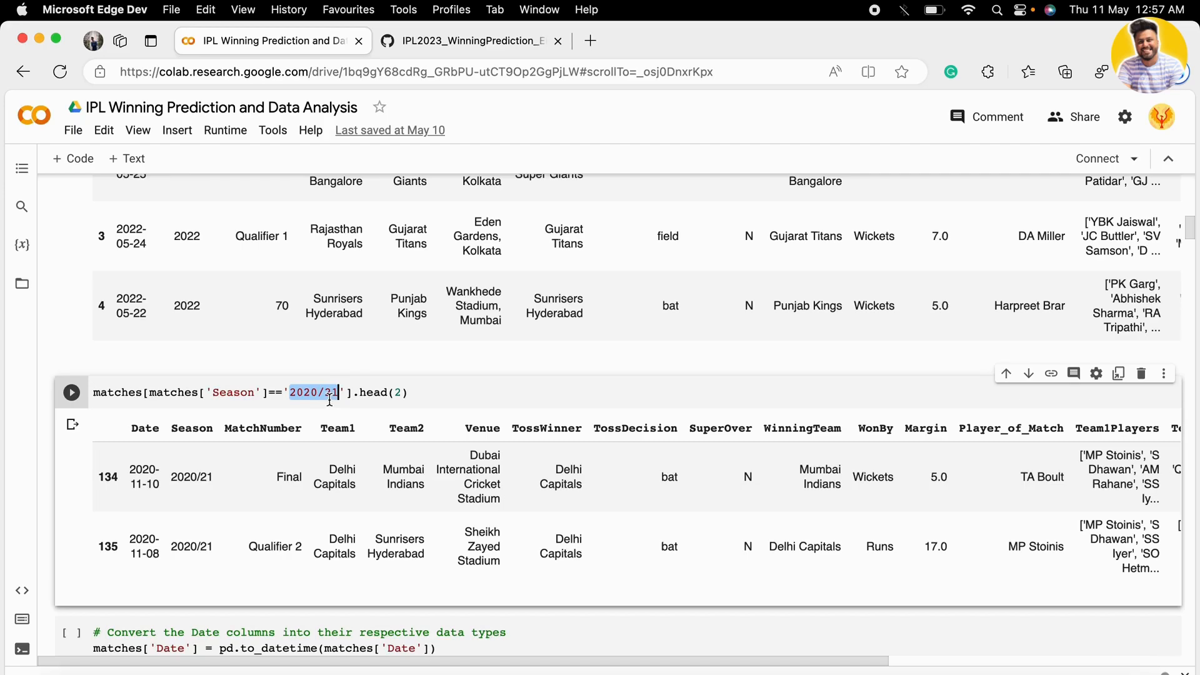
{"action": "mouse_move", "coordinate": [350, 367]}
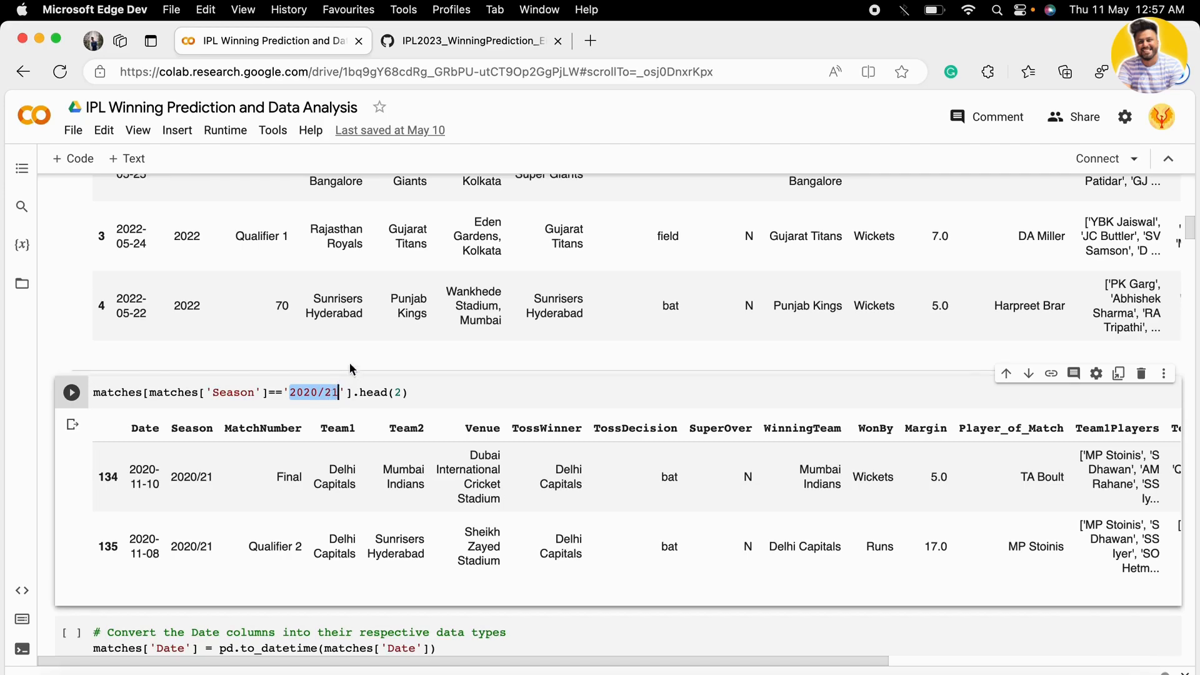
{"action": "scroll", "scroll_direction": "down", "scroll_amount": 3}
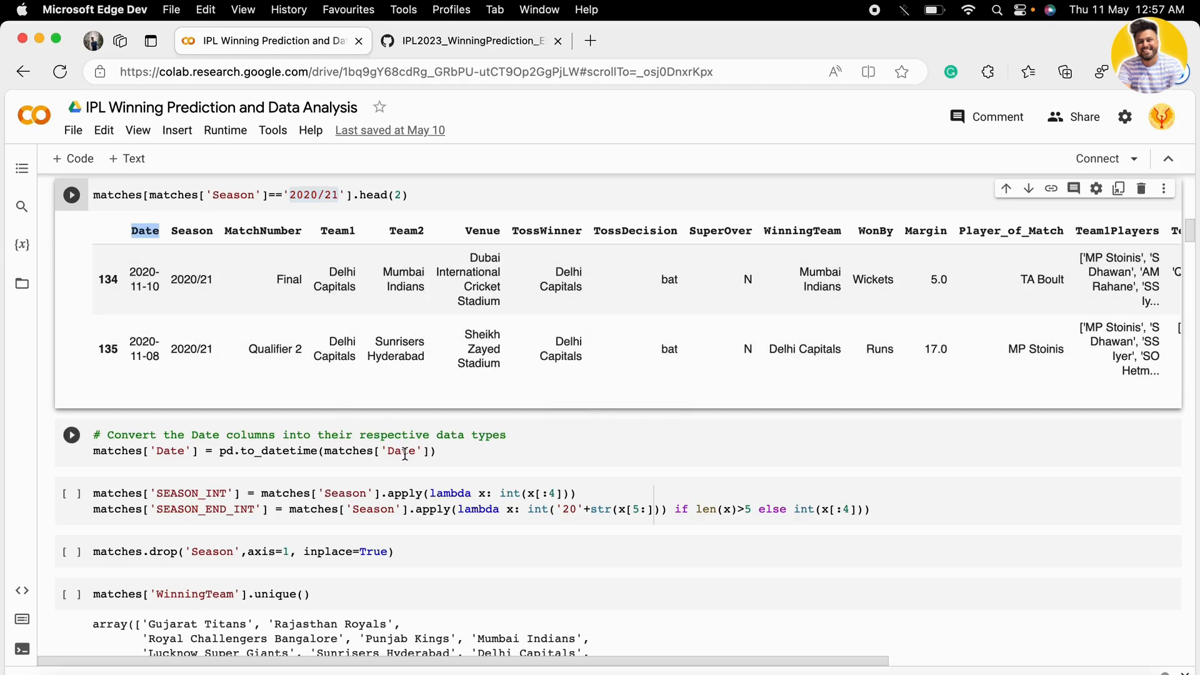
{"action": "double_click", "coordinate": [401, 451]}
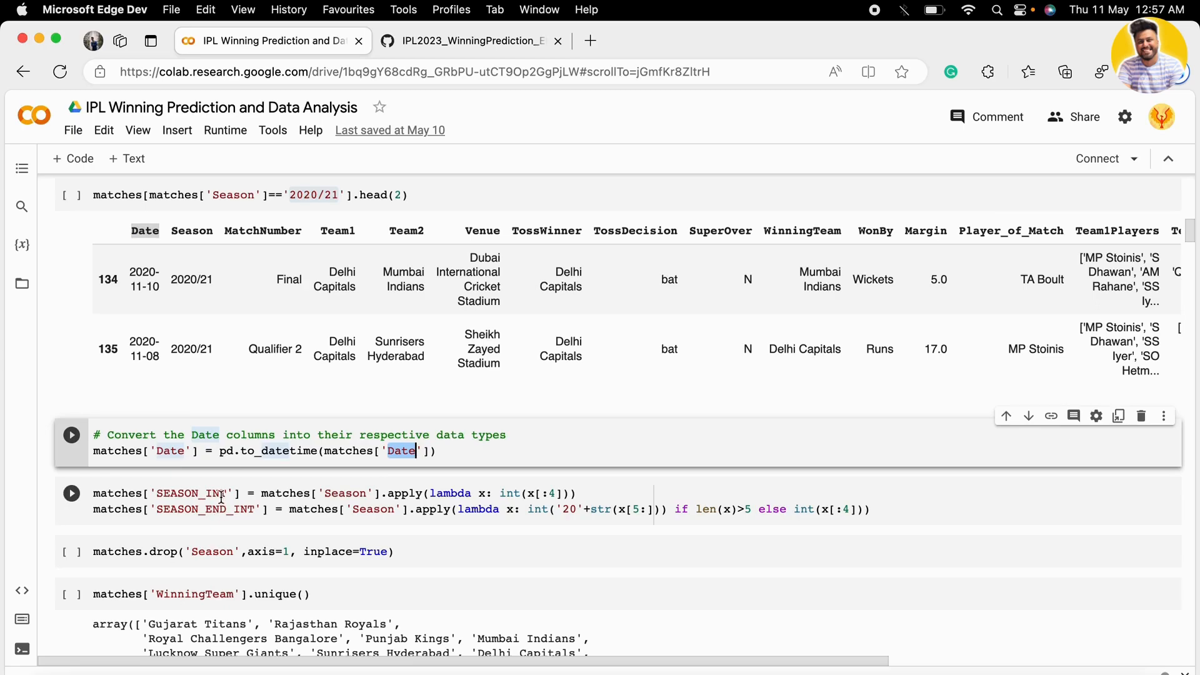
{"action": "mouse_move", "coordinate": [224, 498]}
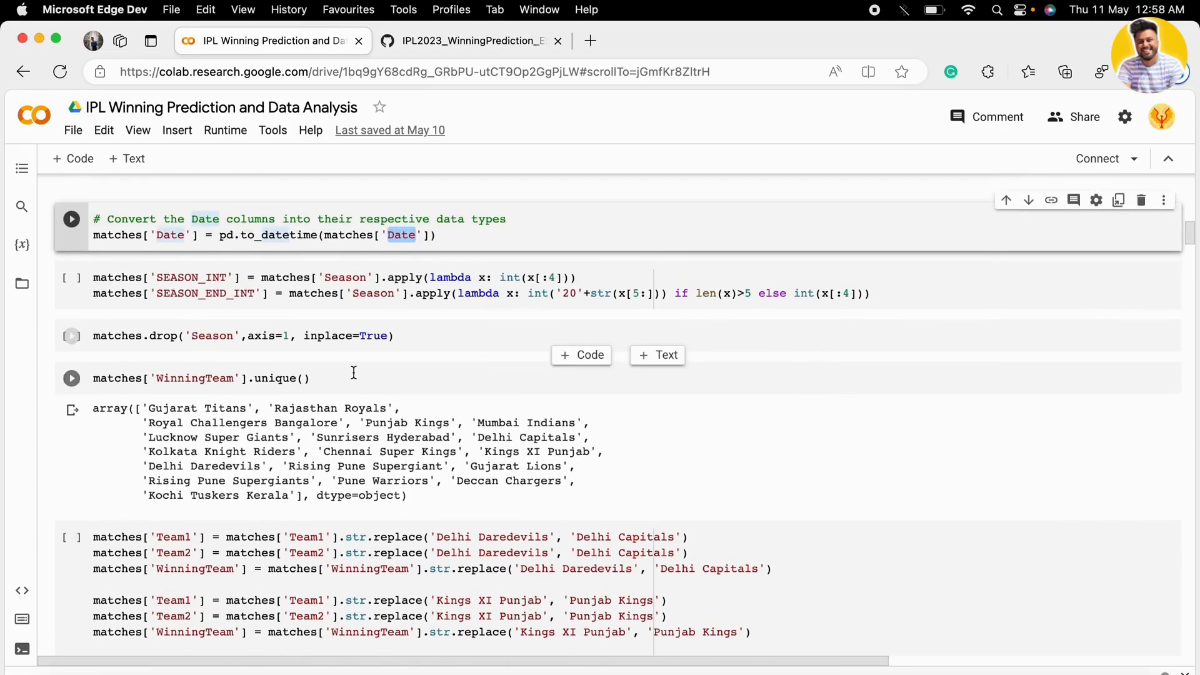
{"action": "scroll", "scroll_direction": "down", "scroll_amount": 3}
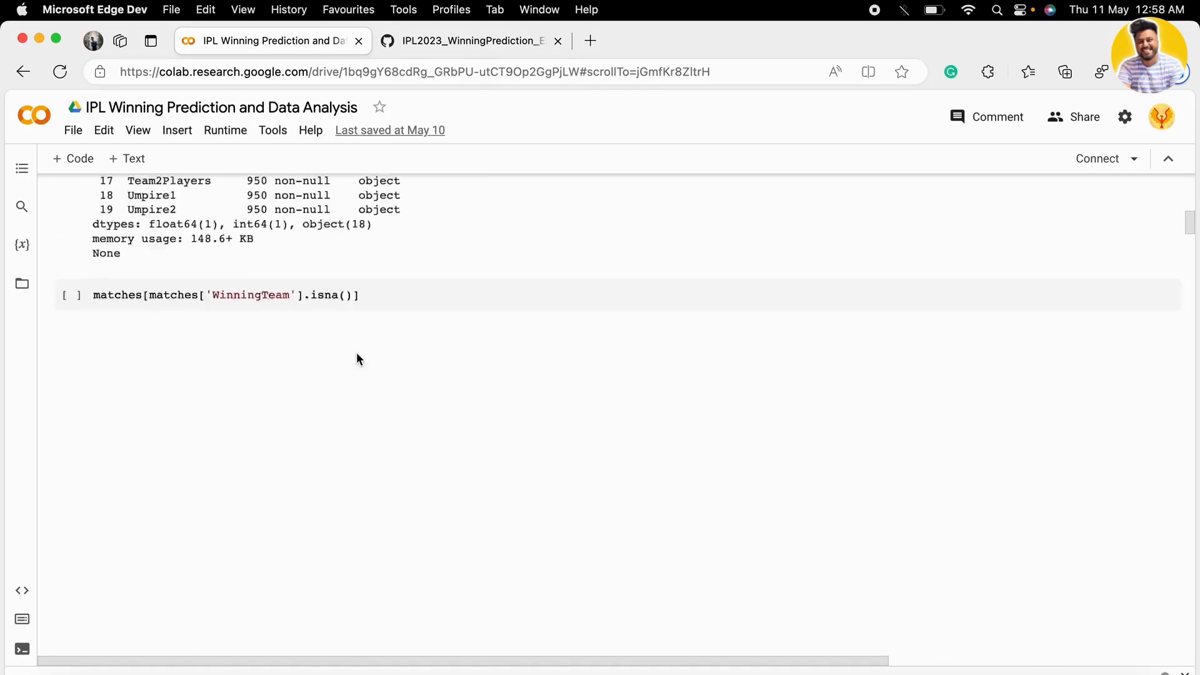
{"action": "scroll", "scroll_direction": "up", "scroll_amount": 3}
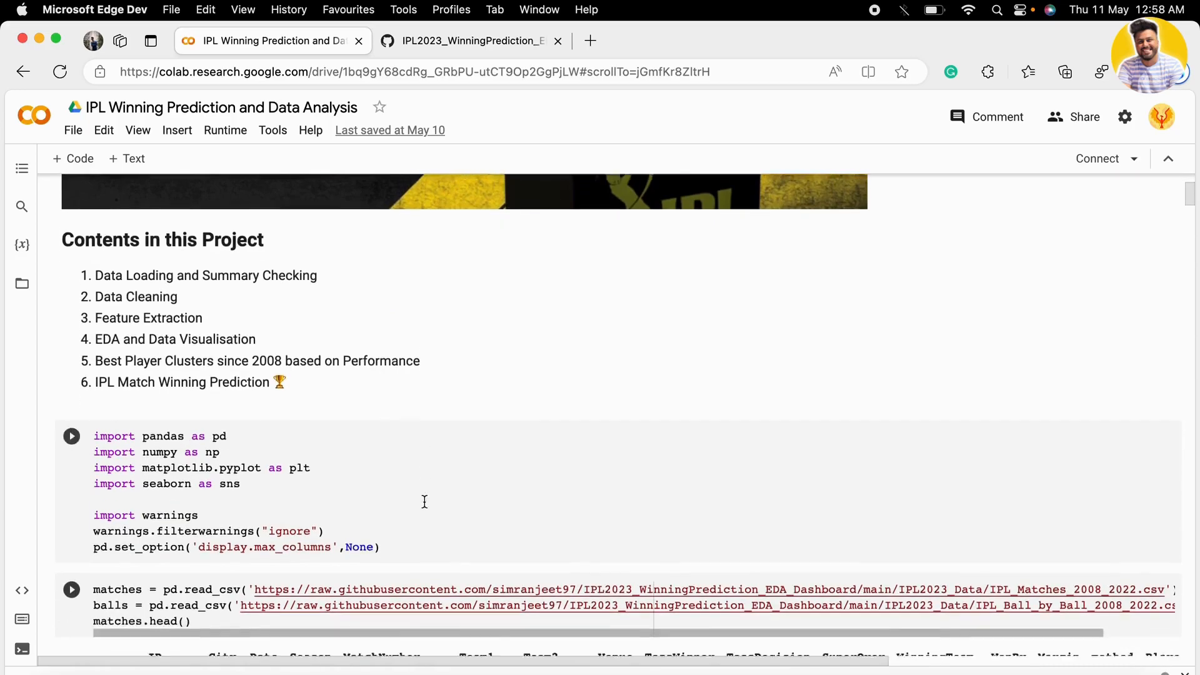
{"action": "left_click", "coordinate": [72, 589]}
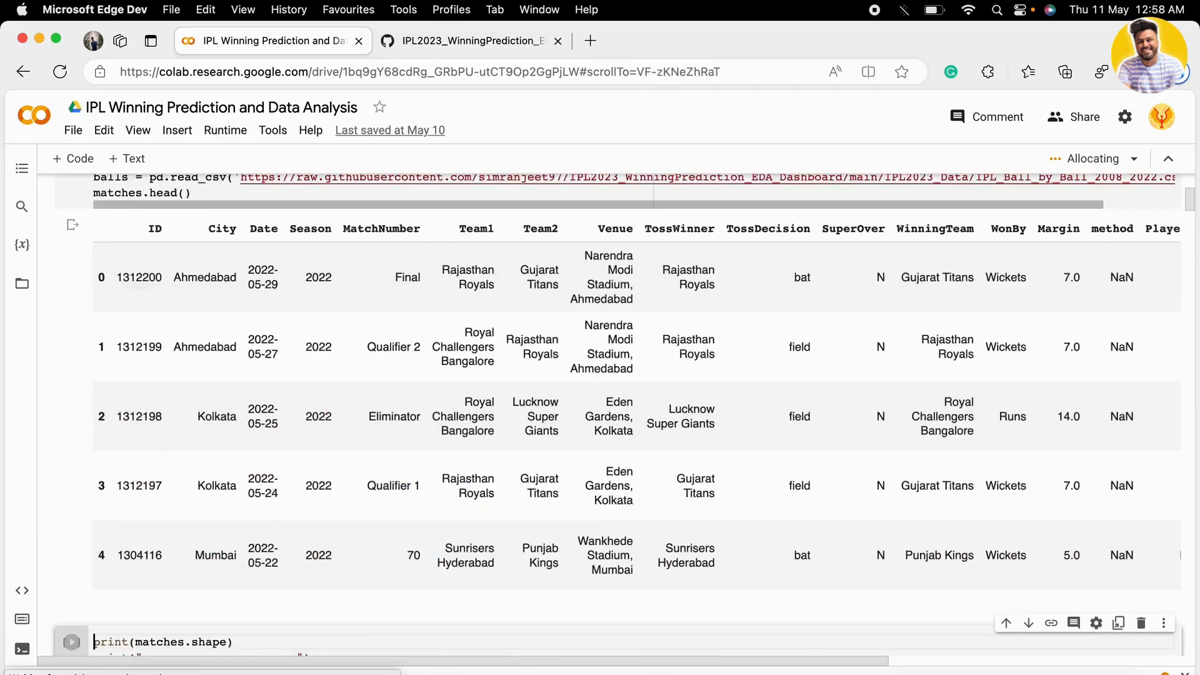
{"action": "scroll", "scroll_direction": "down", "scroll_amount": 3}
{"action": "type", "text": "mat"}
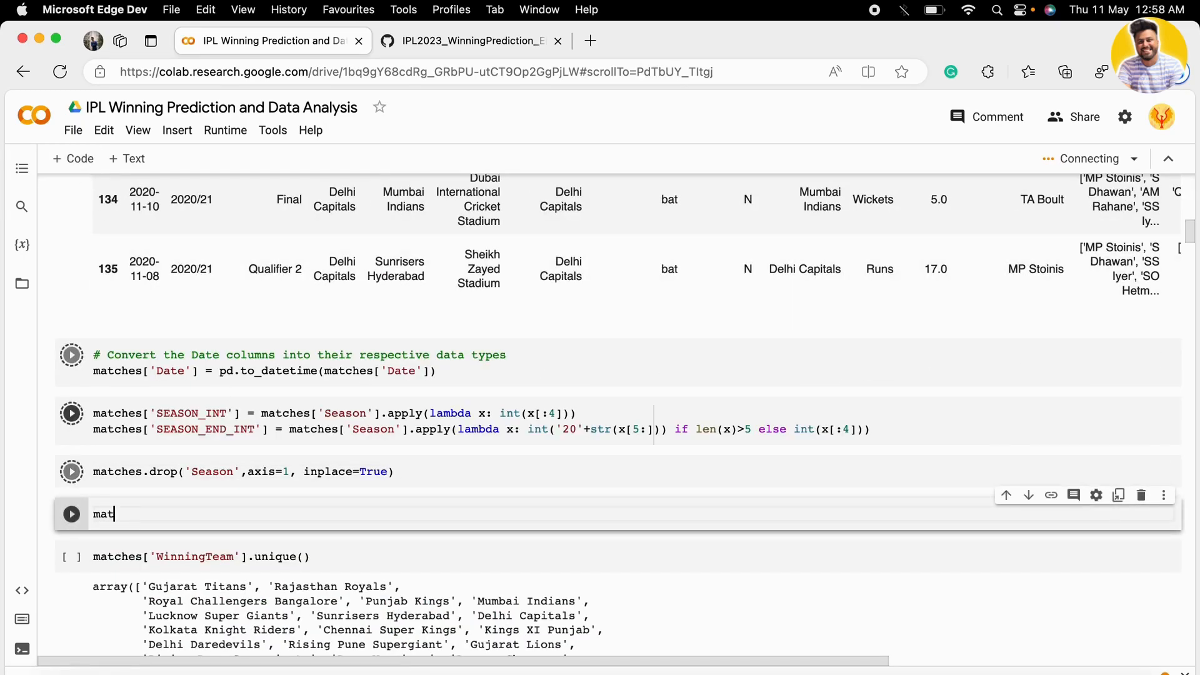
{"action": "type", "text": "ches"}
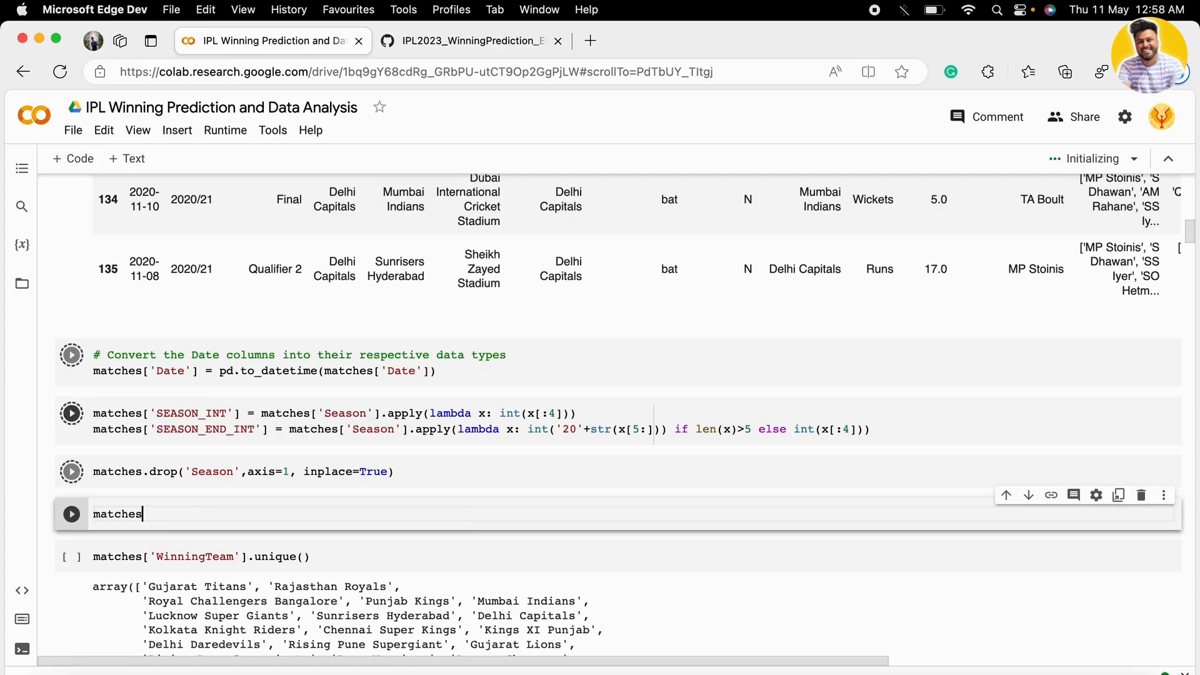
{"action": "type", "text": ".head()"}
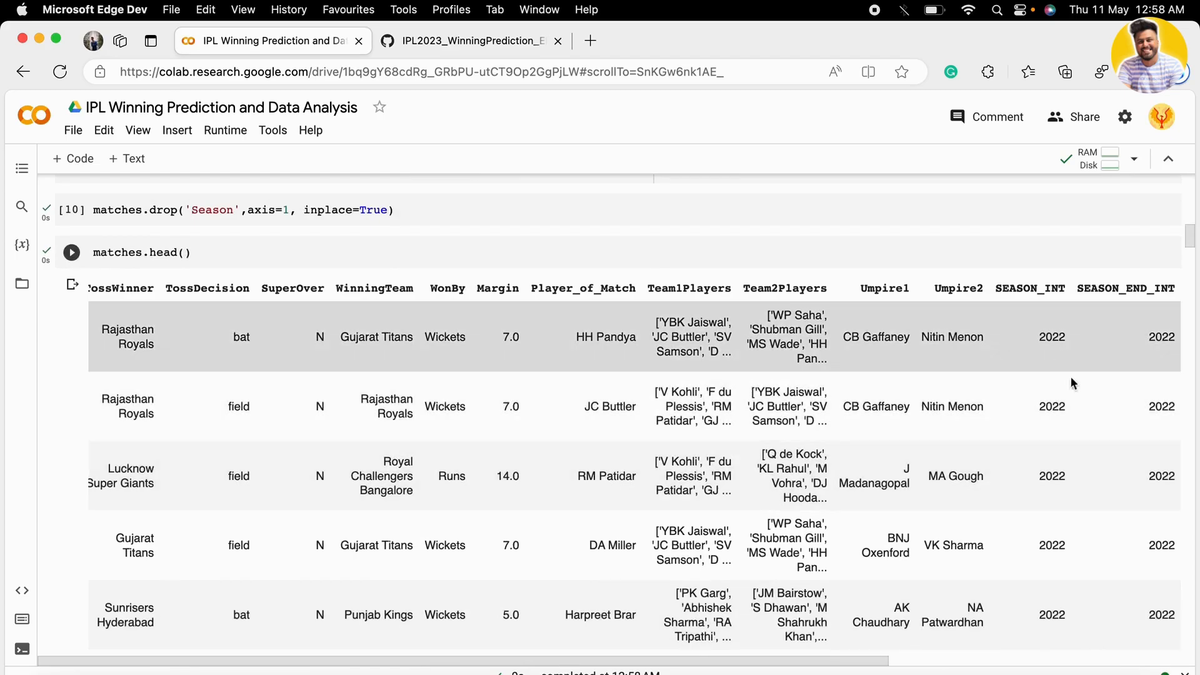
{"action": "scroll", "scroll_direction": "left", "scroll_amount": 3}
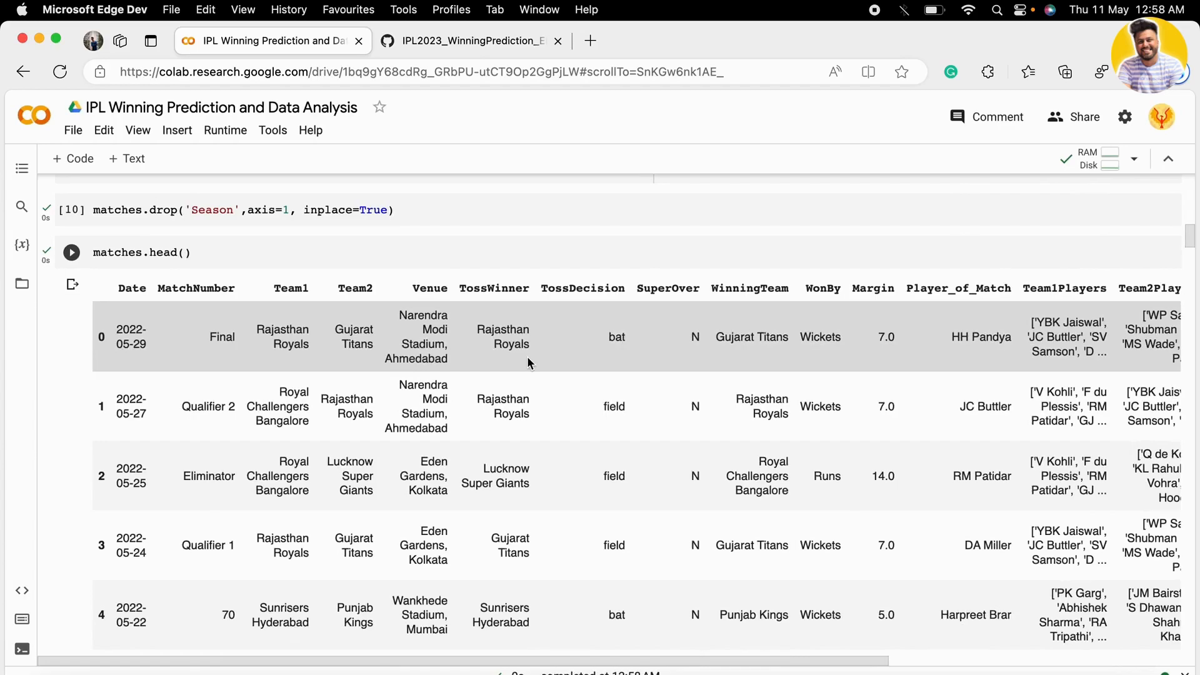
{"action": "scroll", "scroll_direction": "right", "scroll_amount": 3}
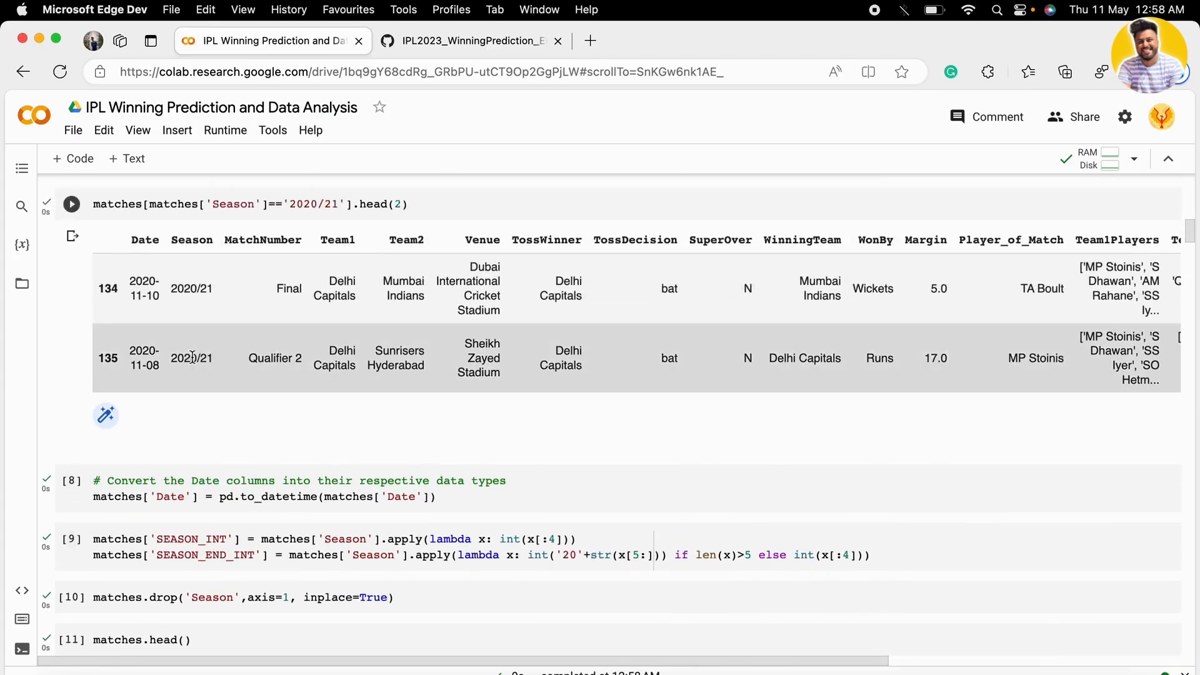
{"action": "left_click", "coordinate": [71, 367]}
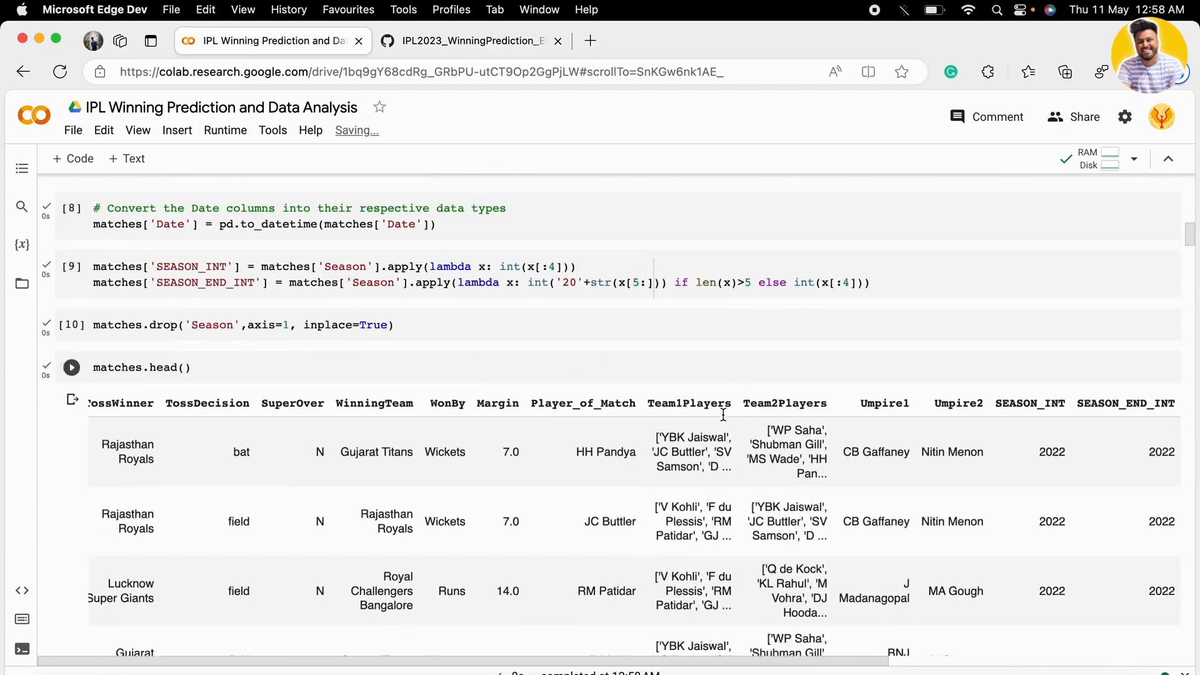
{"action": "scroll", "scroll_direction": "down", "scroll_amount": 3}
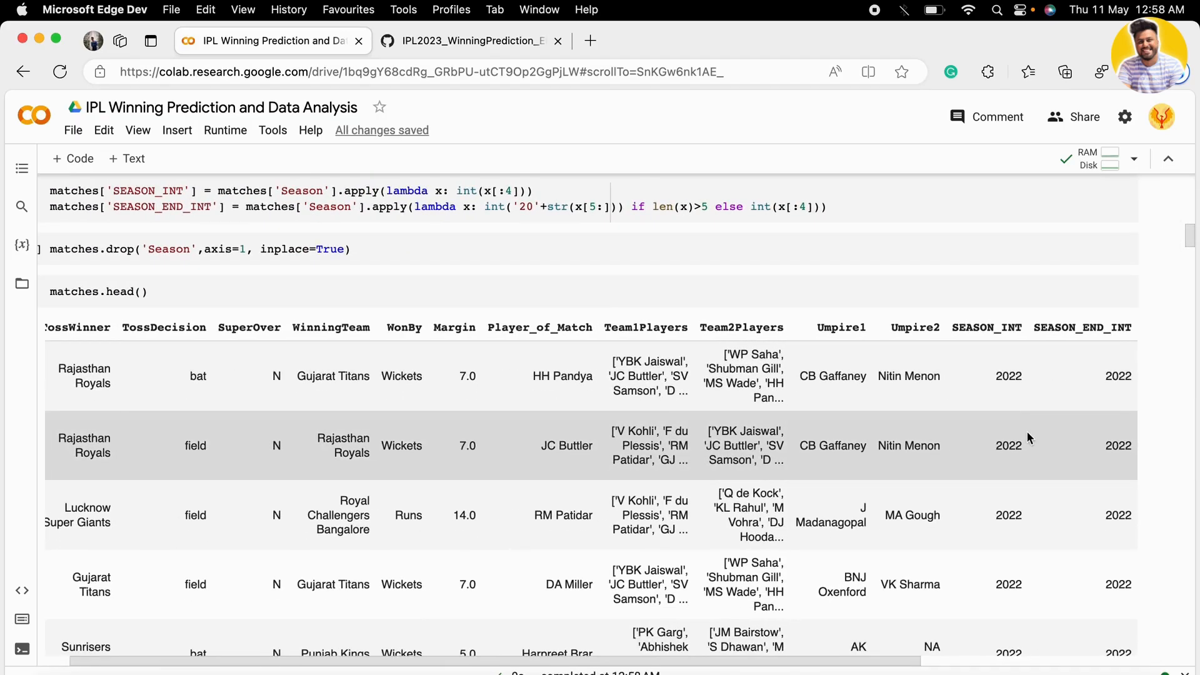
{"action": "scroll", "scroll_direction": "left", "scroll_amount": 3}
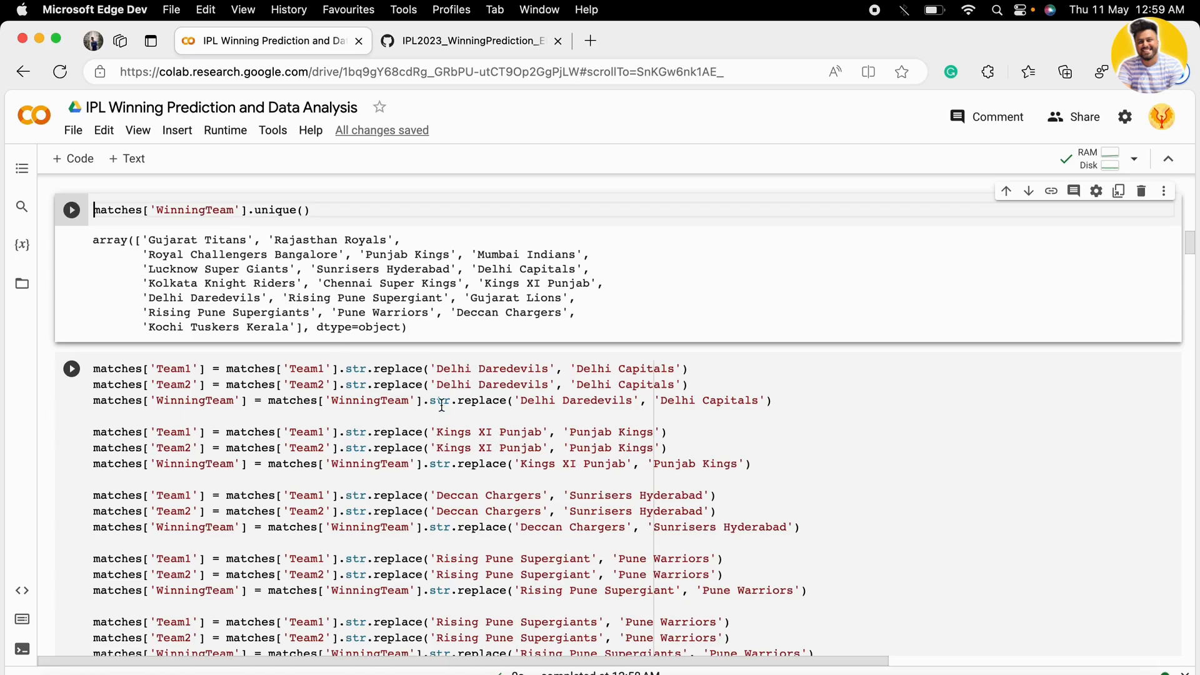
{"action": "scroll", "scroll_direction": "down", "scroll_amount": 3}
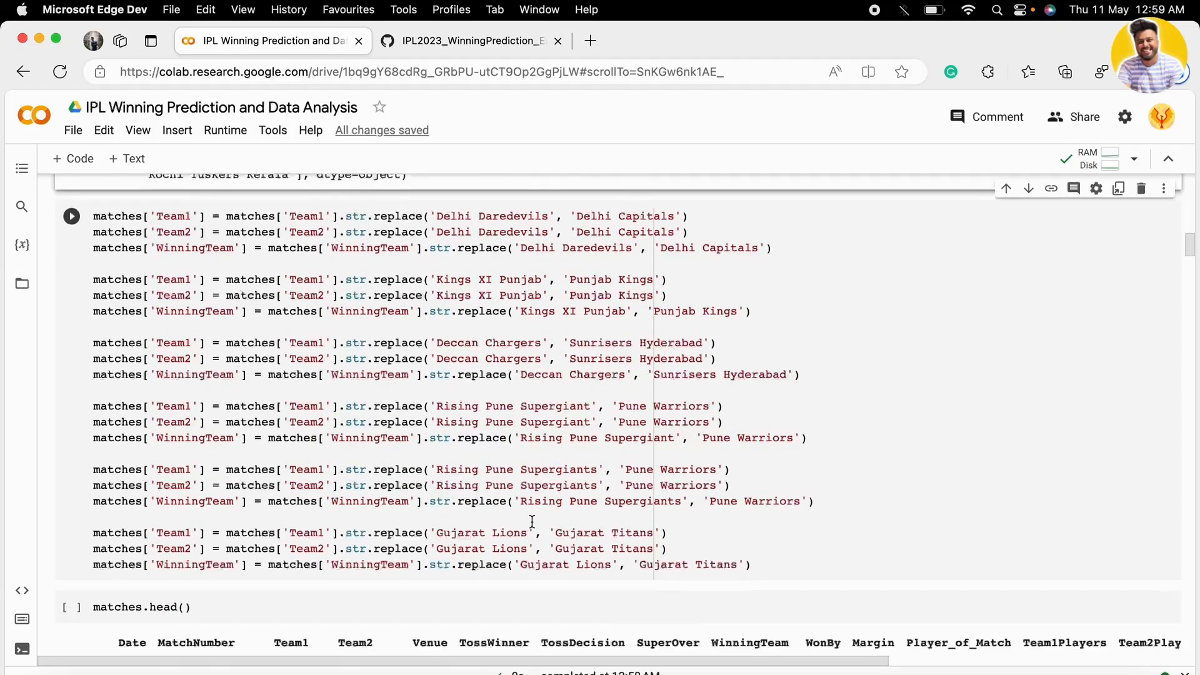
{"action": "scroll", "scroll_direction": "down", "scroll_amount": 3}
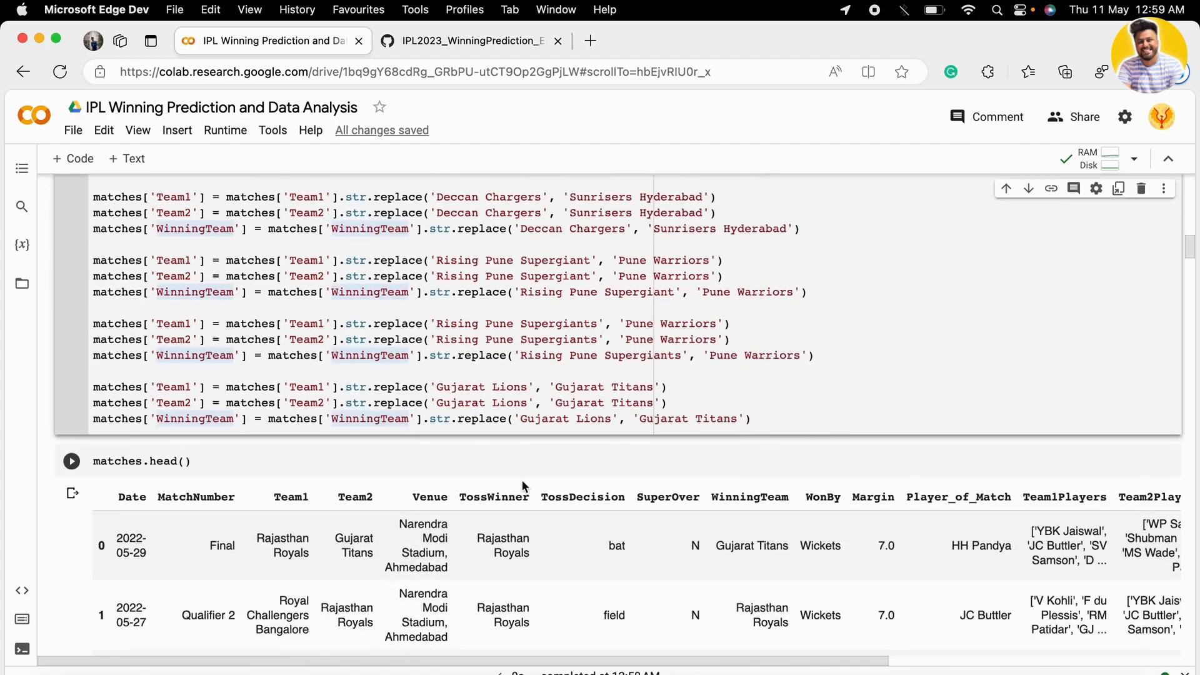
{"action": "scroll", "scroll_direction": "down", "scroll_amount": 3}
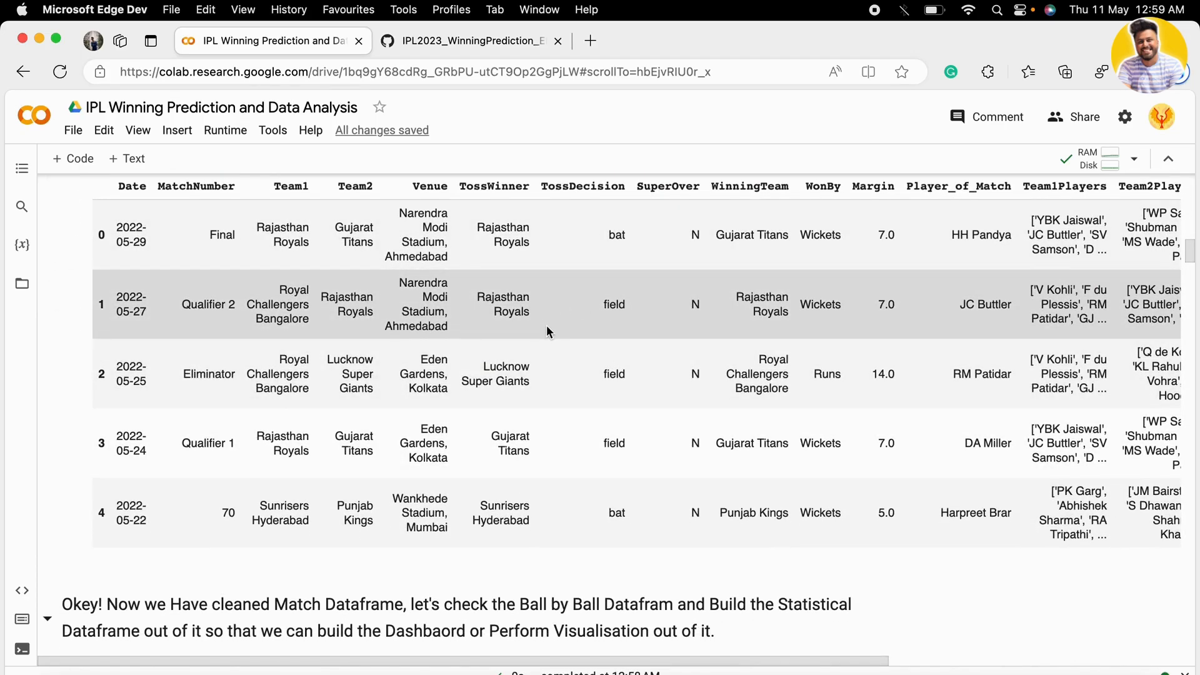
{"action": "scroll", "scroll_direction": "down", "scroll_amount": 3}
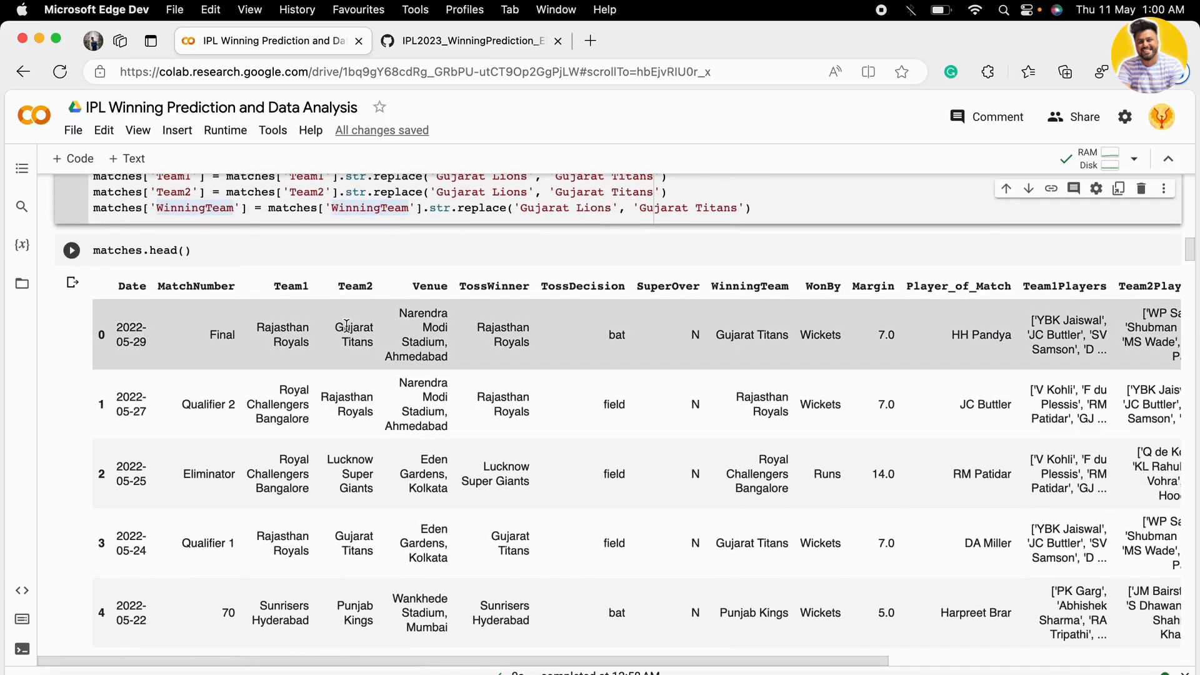
{"action": "scroll", "scroll_direction": "down", "scroll_amount": 3}
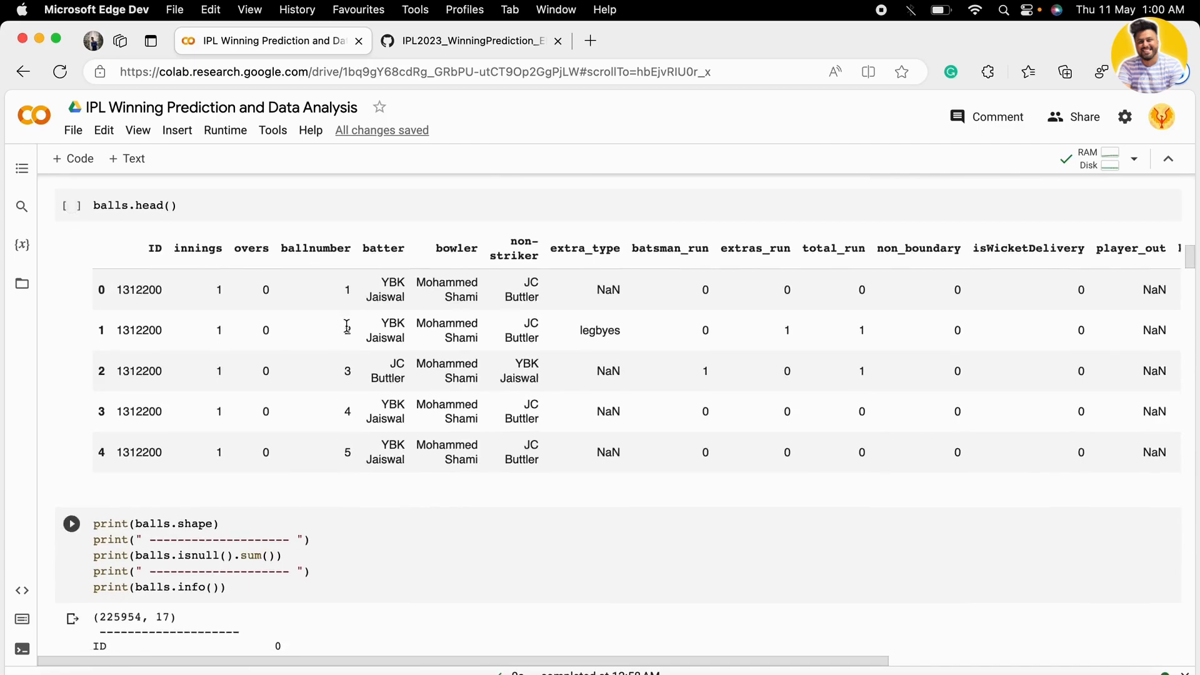
{"action": "scroll", "scroll_direction": "down", "scroll_amount": 3}
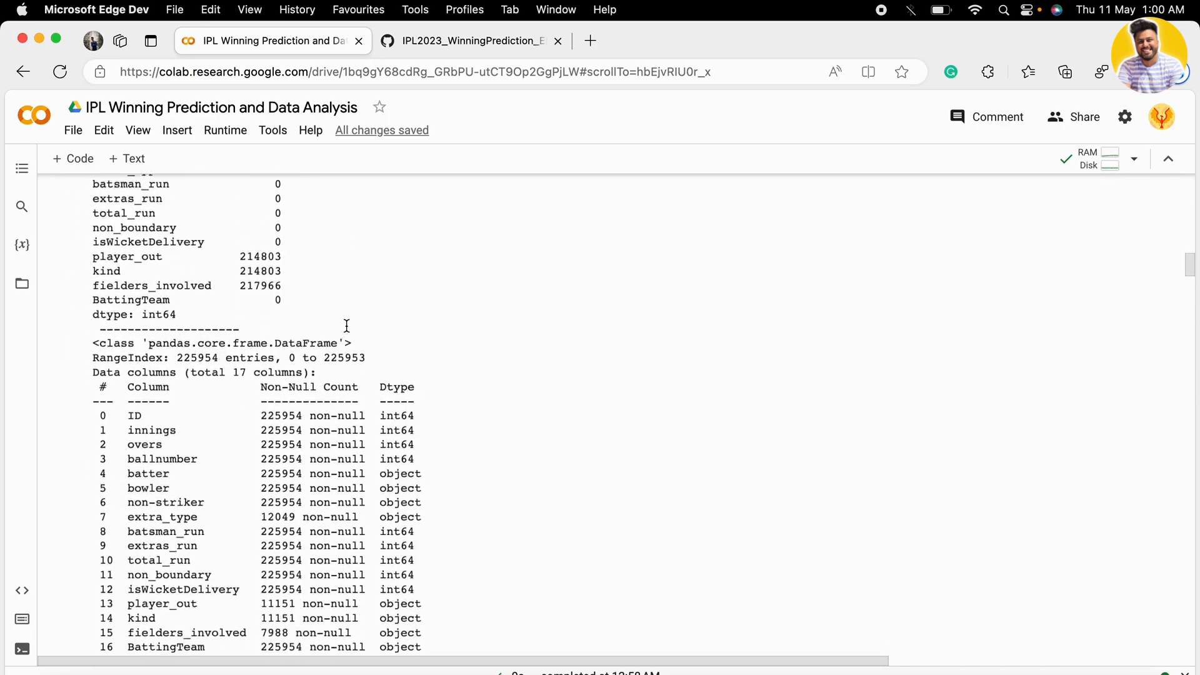
{"action": "scroll", "scroll_direction": "down", "scroll_amount": 3}
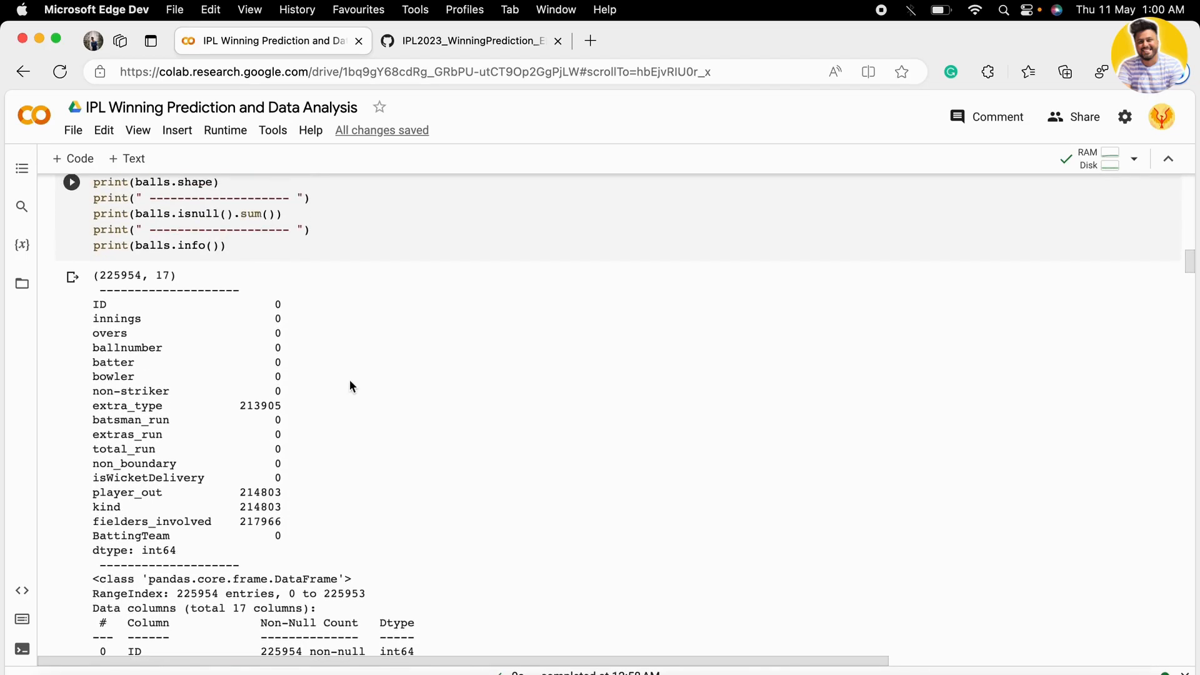
{"action": "mouse_move", "coordinate": [108, 494]}
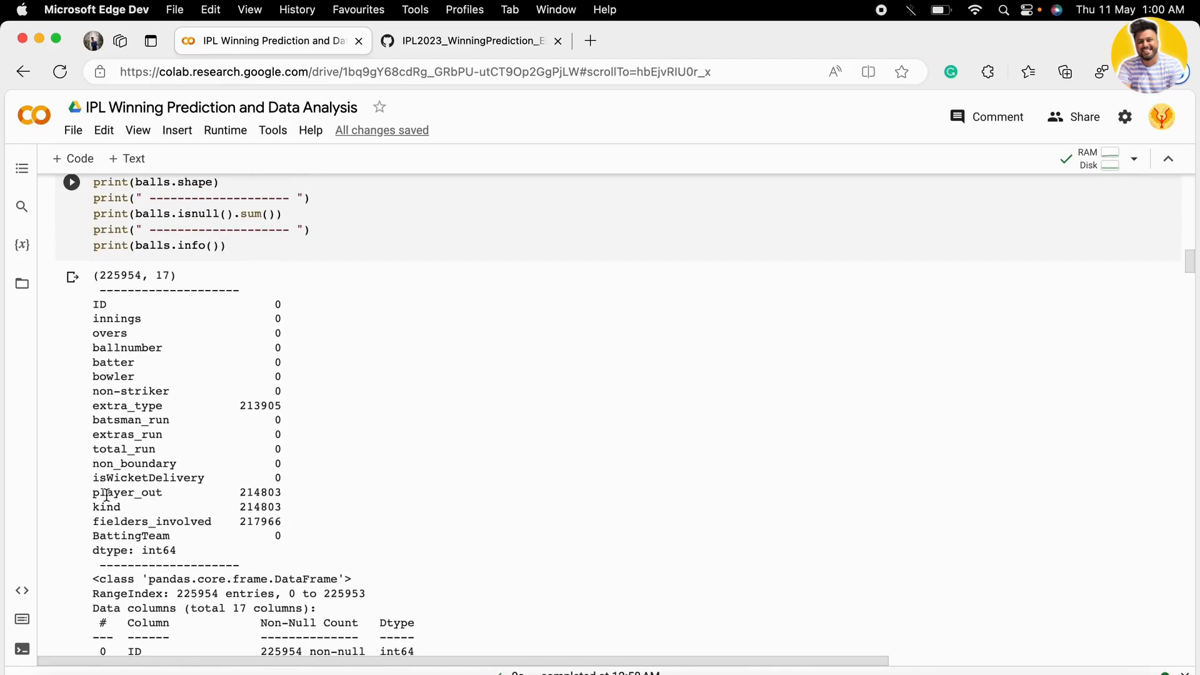
{"action": "left_click_drag", "start_coordinate": [92, 493], "coordinate": [289, 521]}
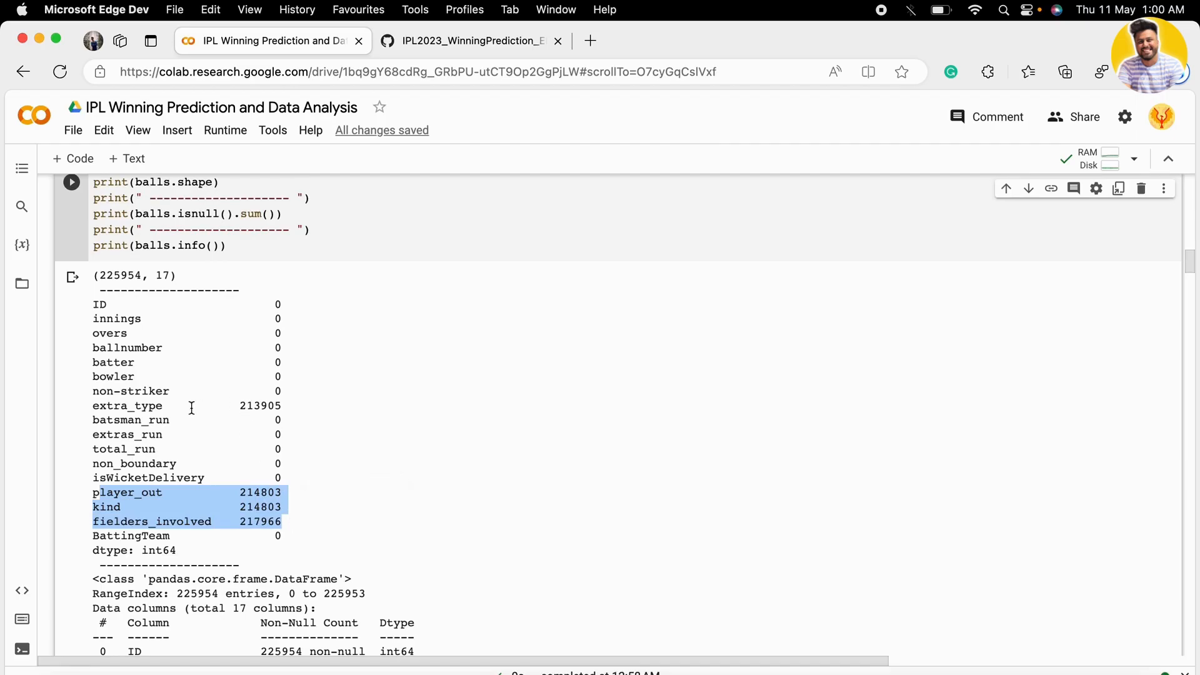
{"action": "mouse_move", "coordinate": [171, 405]}
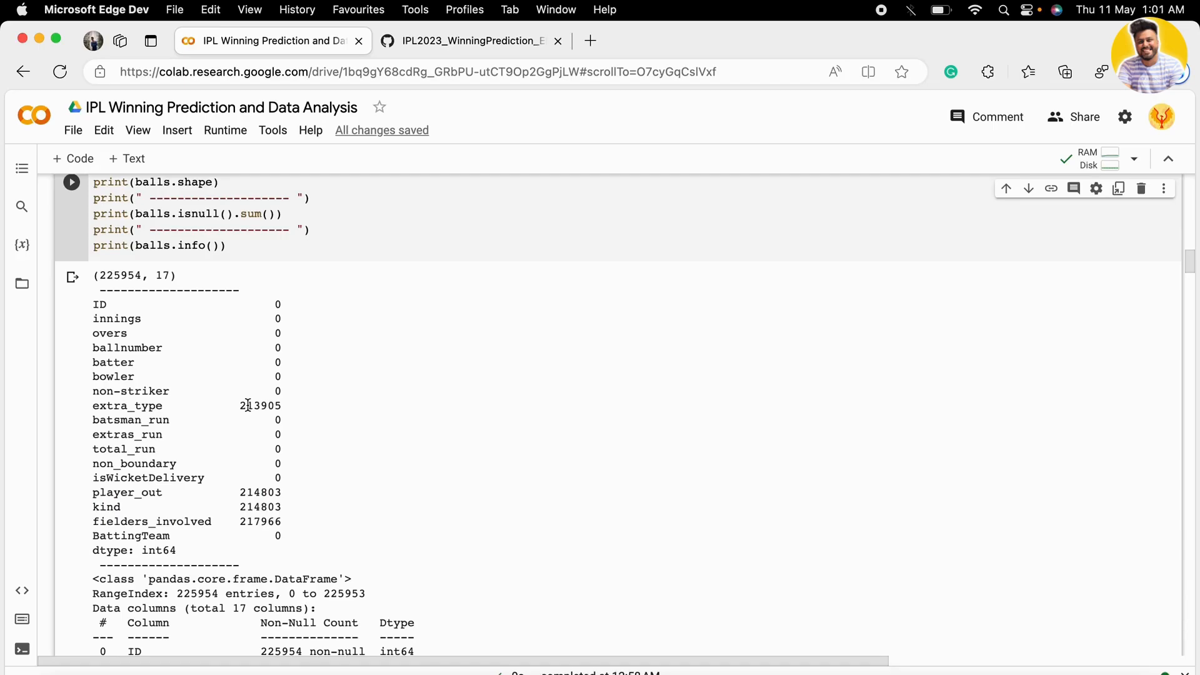
{"action": "scroll", "scroll_direction": "down", "scroll_amount": 3}
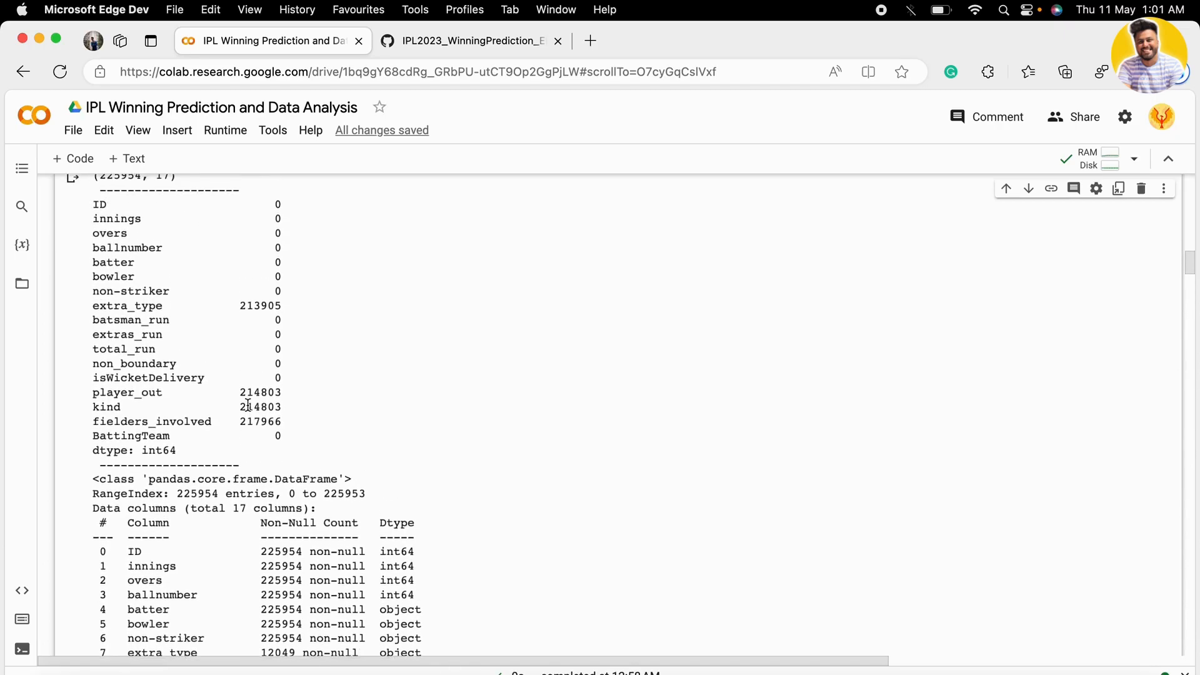
{"action": "scroll", "scroll_direction": "down", "scroll_amount": 3}
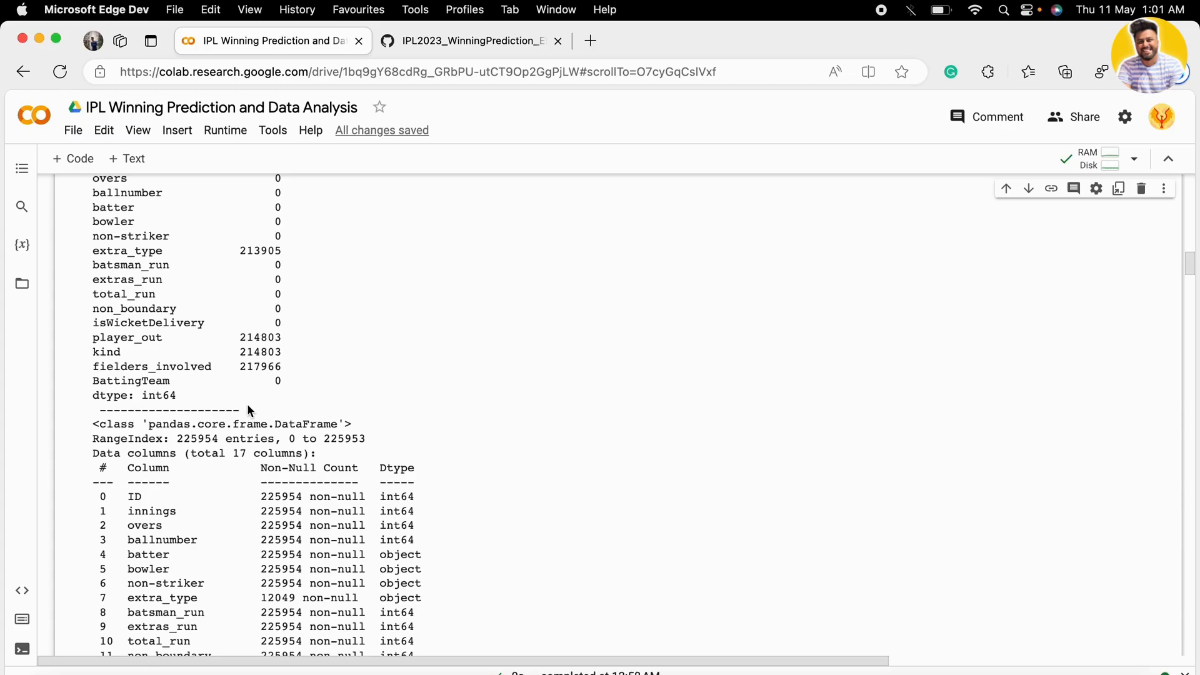
{"action": "scroll", "scroll_direction": "down", "scroll_amount": 3}
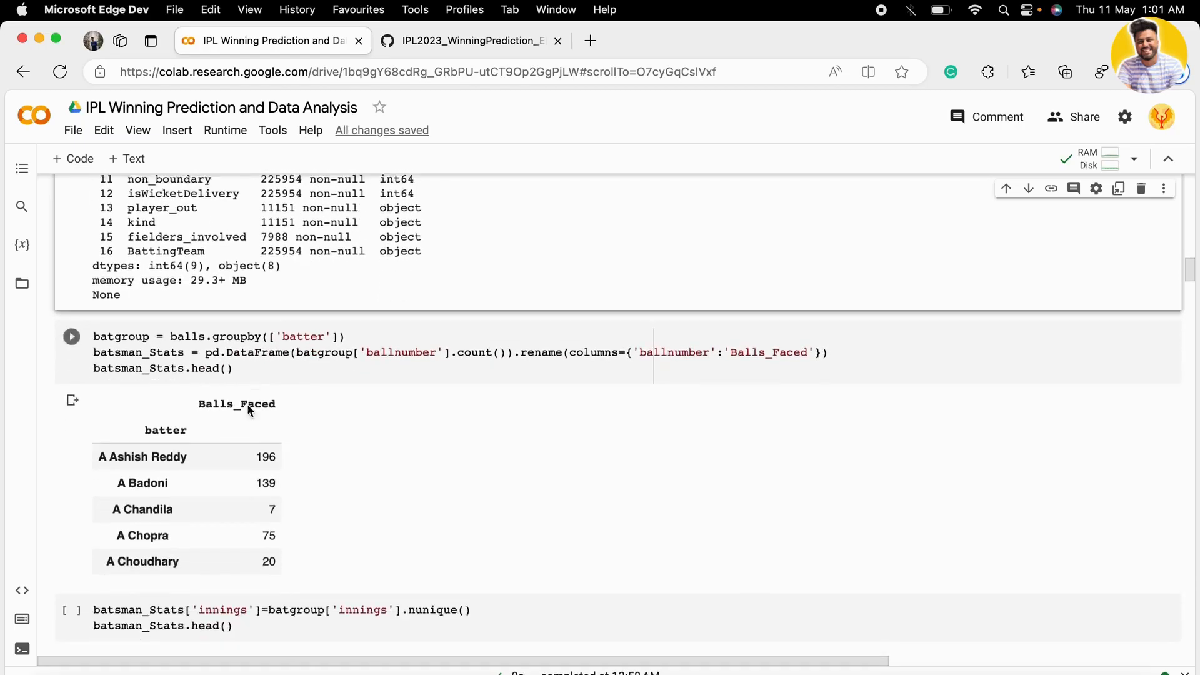
{"action": "scroll", "scroll_direction": "down", "scroll_amount": 3}
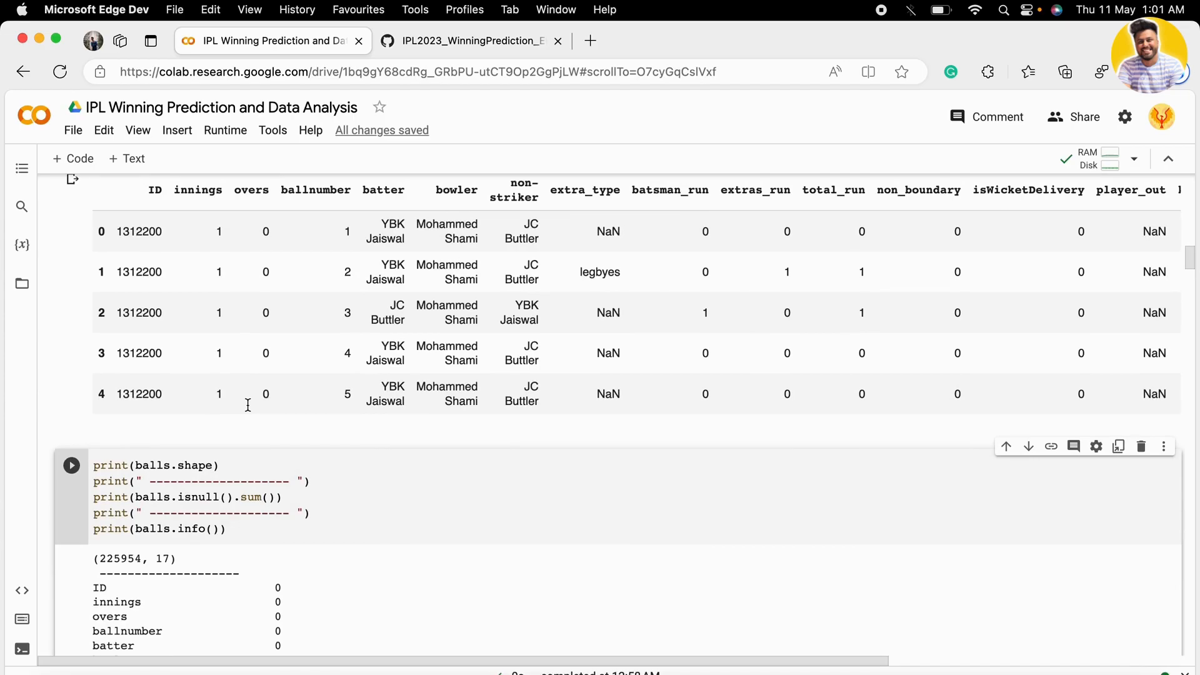
{"action": "scroll", "scroll_direction": "down", "scroll_amount": 3}
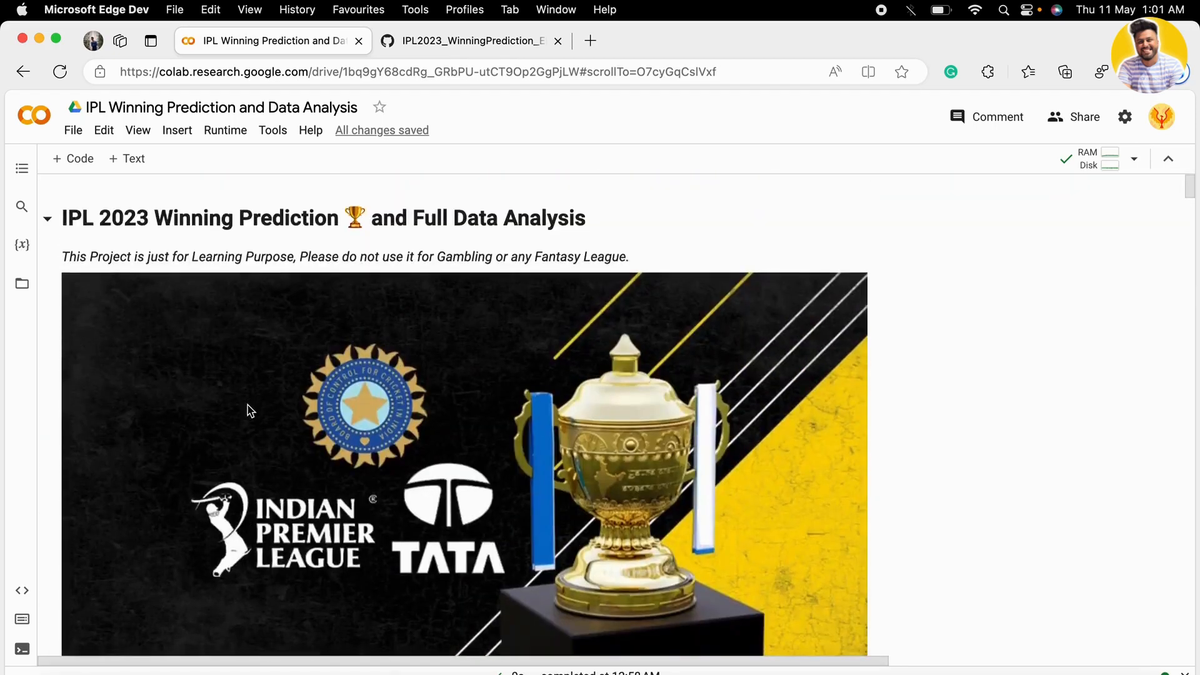
{"action": "scroll", "scroll_direction": "down", "scroll_amount": 3}
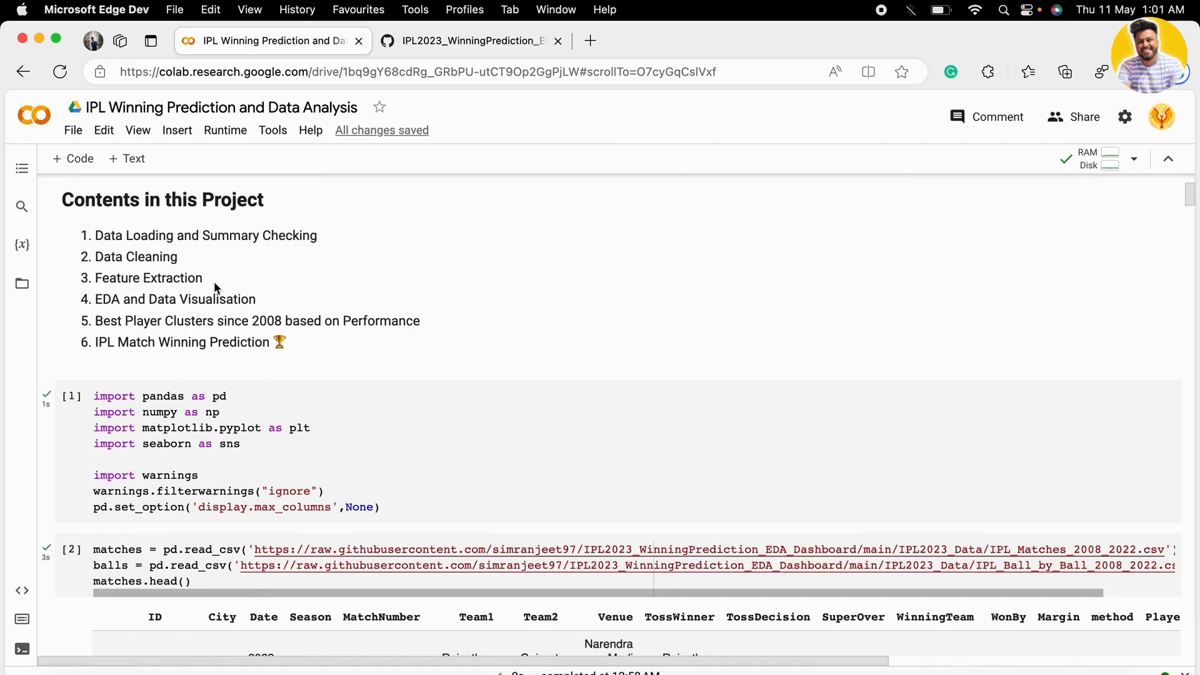
{"action": "mouse_move", "coordinate": [223, 292]}
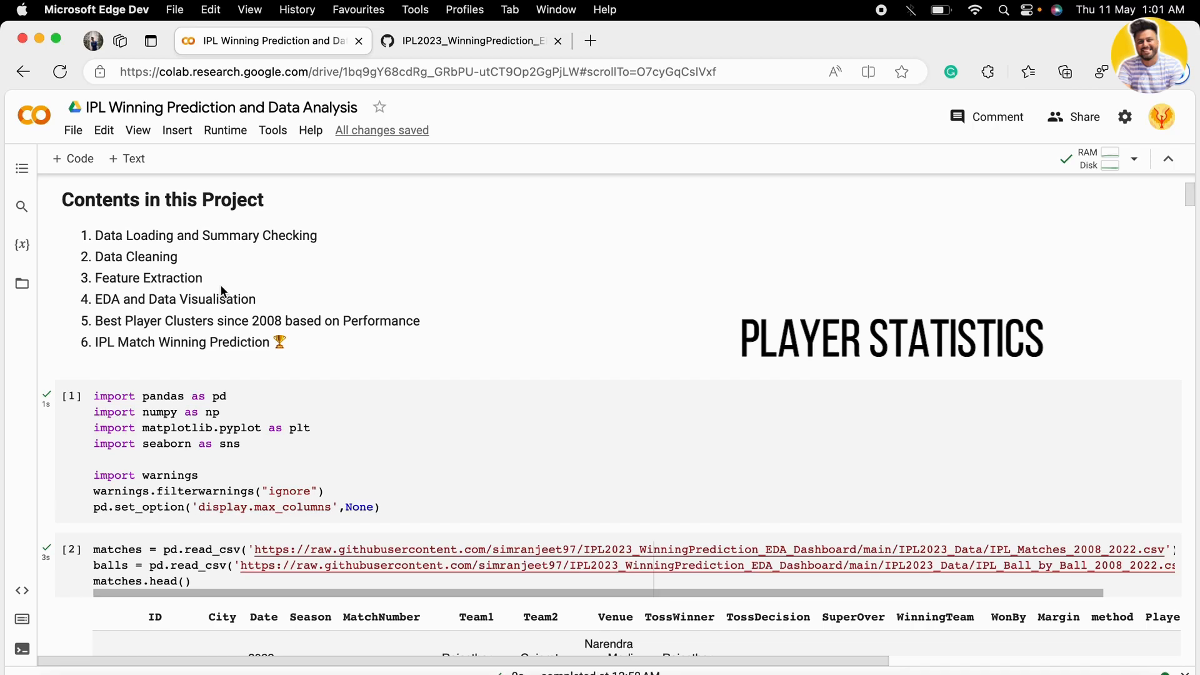
{"action": "scroll", "scroll_direction": "down", "scroll_amount": 3}
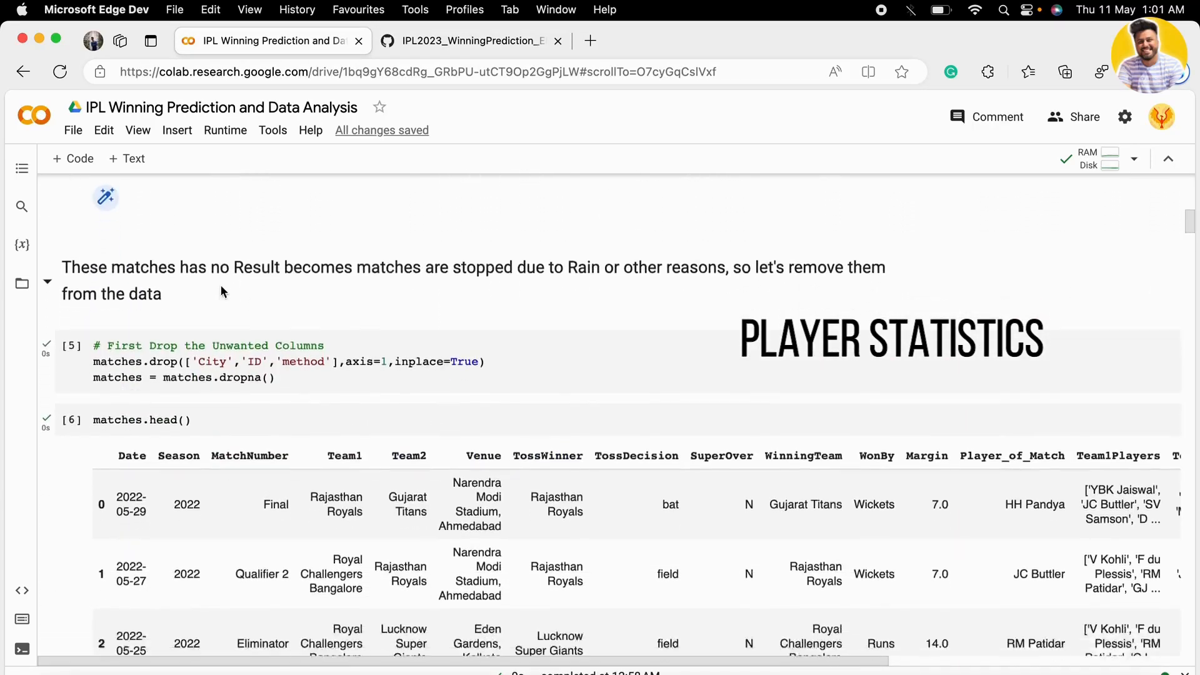
{"action": "scroll", "scroll_direction": "down", "scroll_amount": 3}
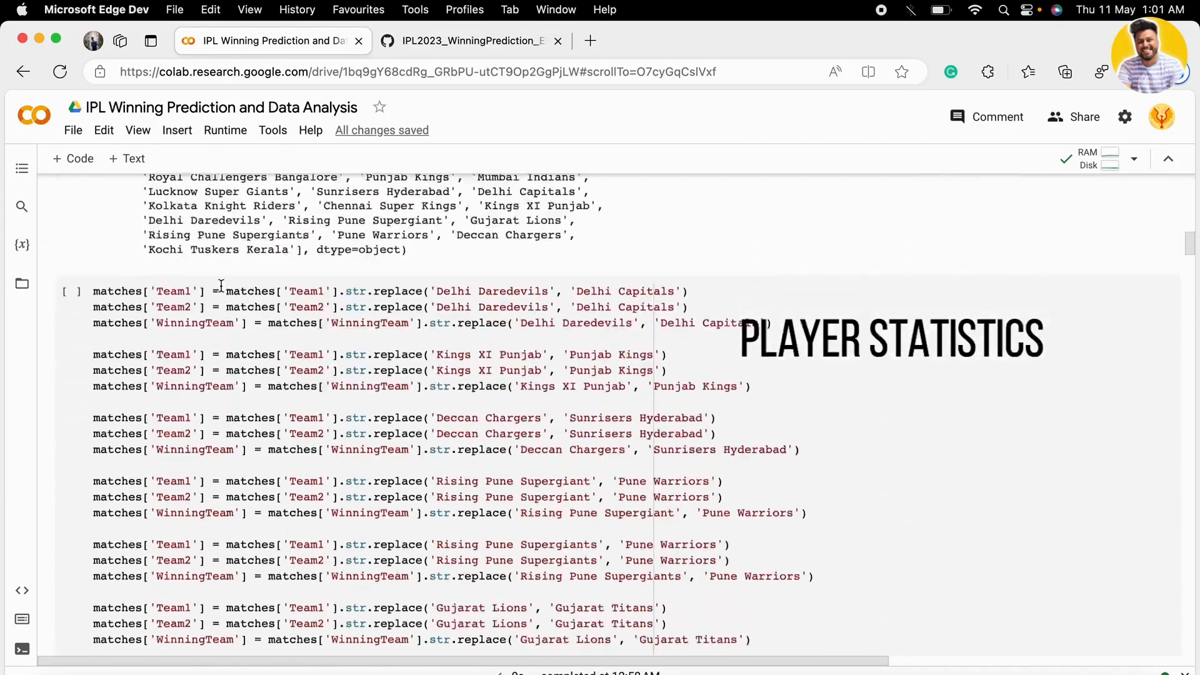
{"action": "scroll", "scroll_direction": "down", "scroll_amount": 3}
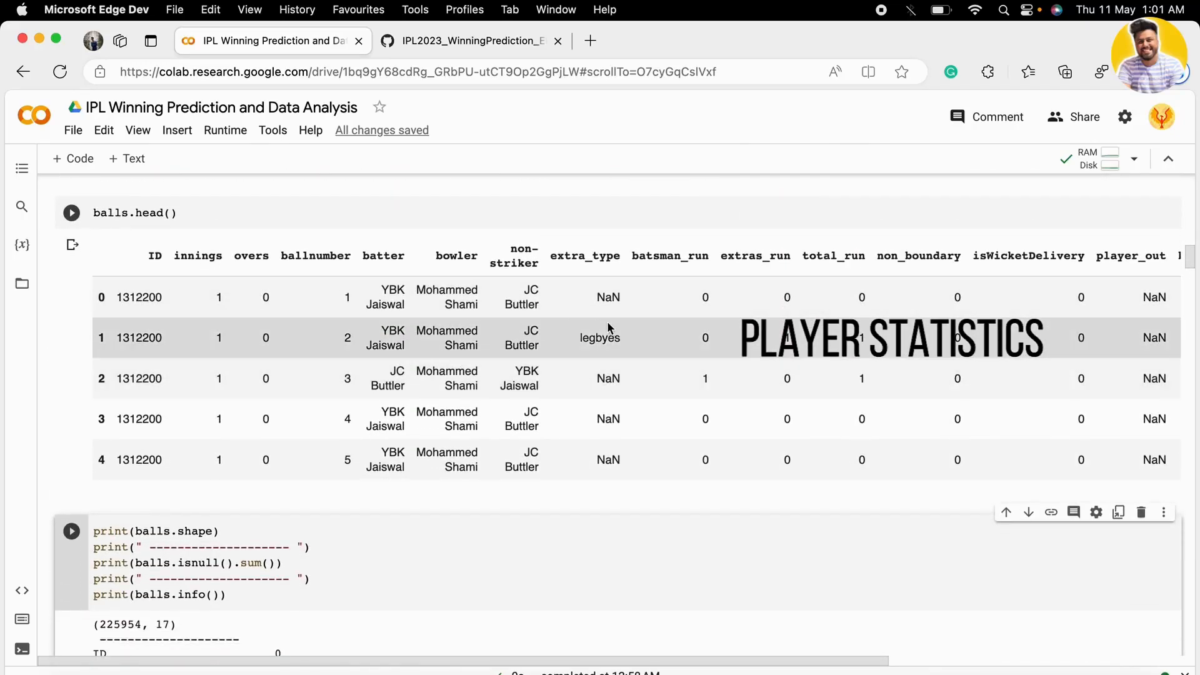